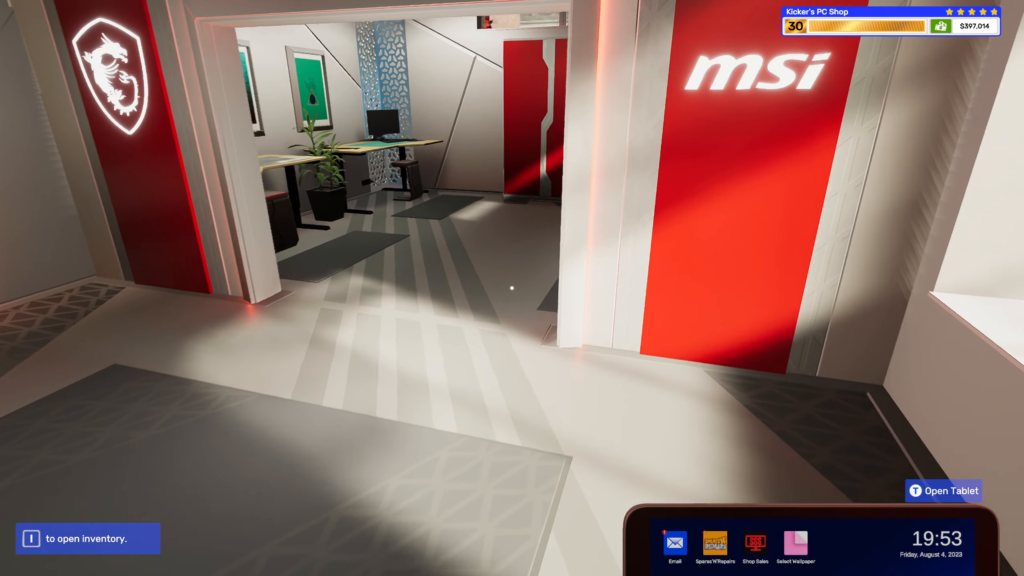
Raise the tablet, browse the Spares'N'Repairs broken-PC deals, and return to the home screen.
left_click(943, 491)
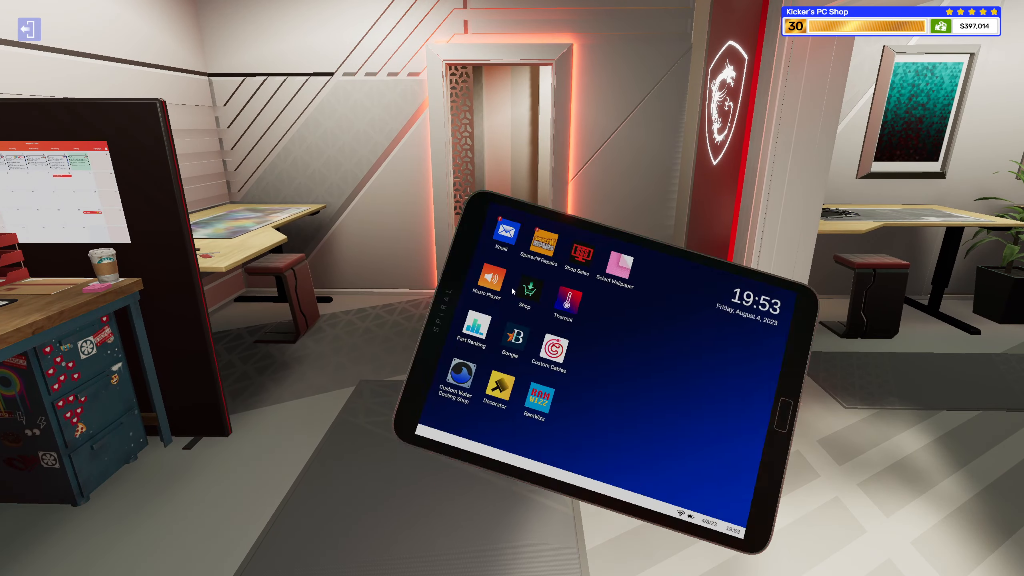
left_click(543, 246)
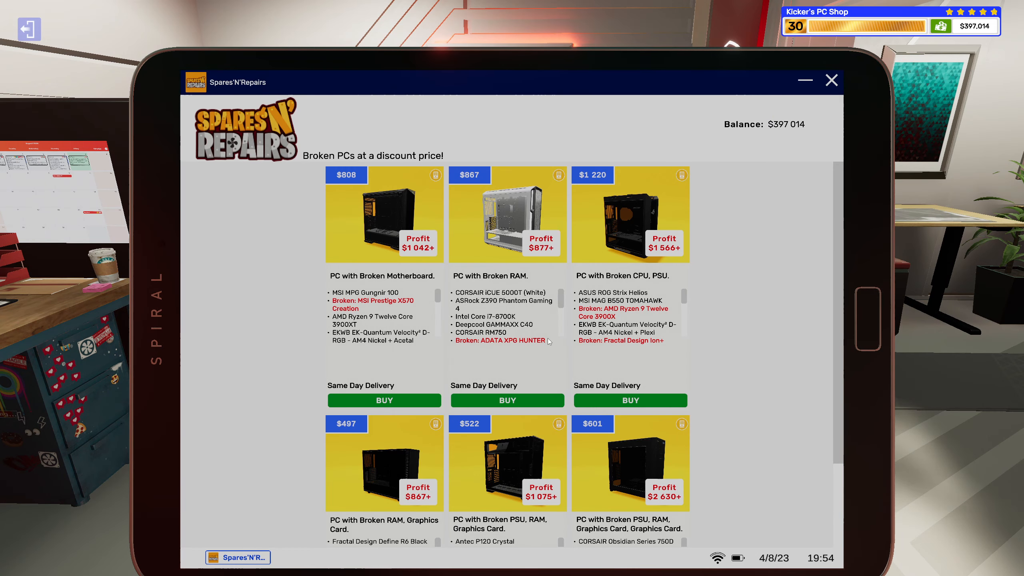
left_click(831, 80)
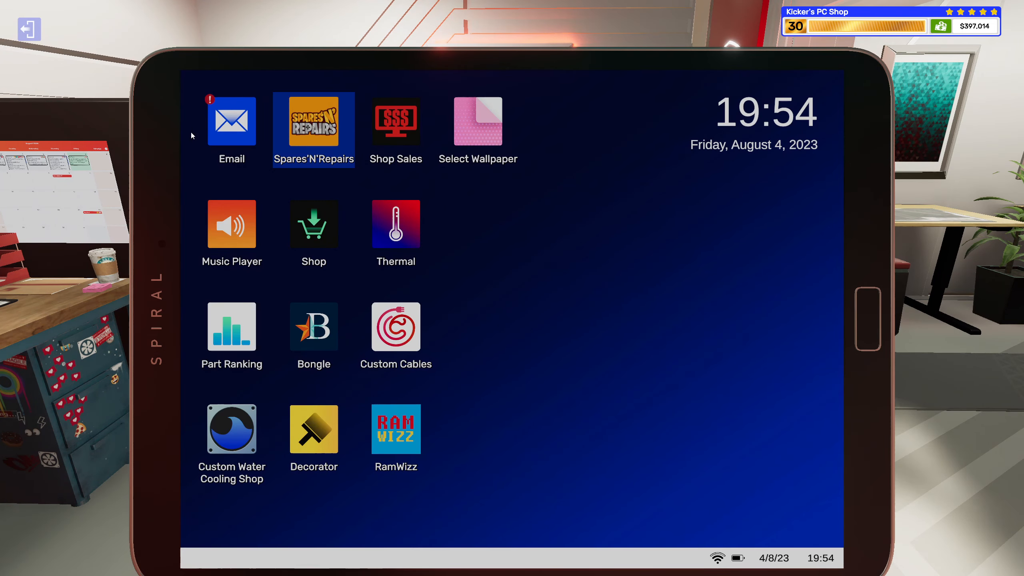
Delete the completed job emails and Spares'N'Repairs promo, then open the 'help plz' email.
left_click(231, 120)
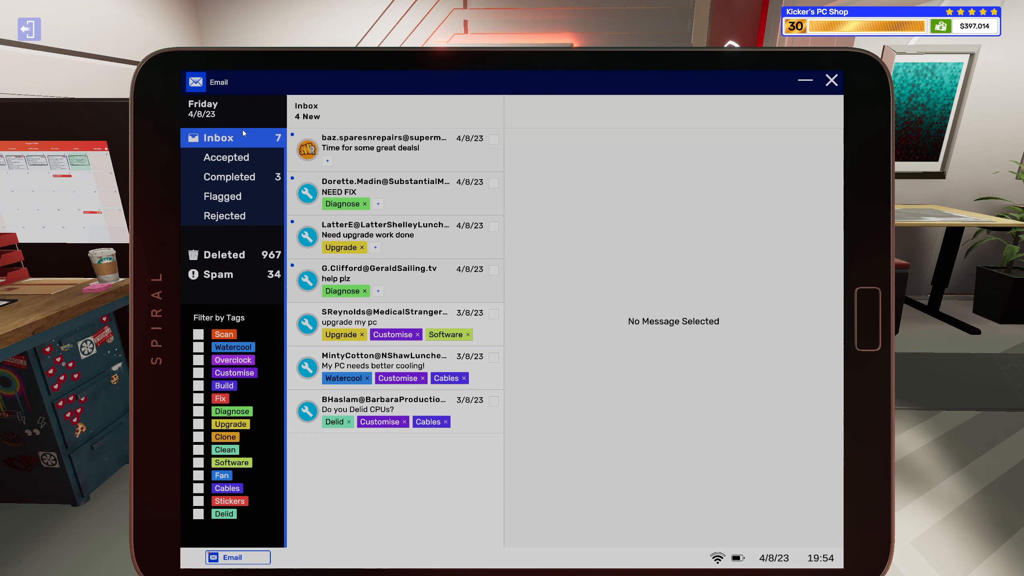
left_click(229, 176)
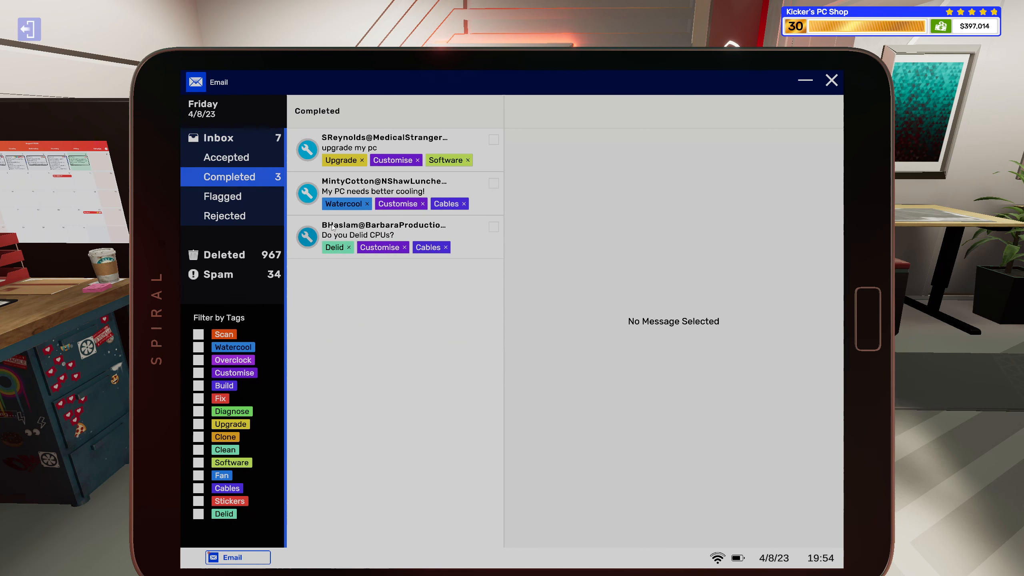
left_click(384, 230)
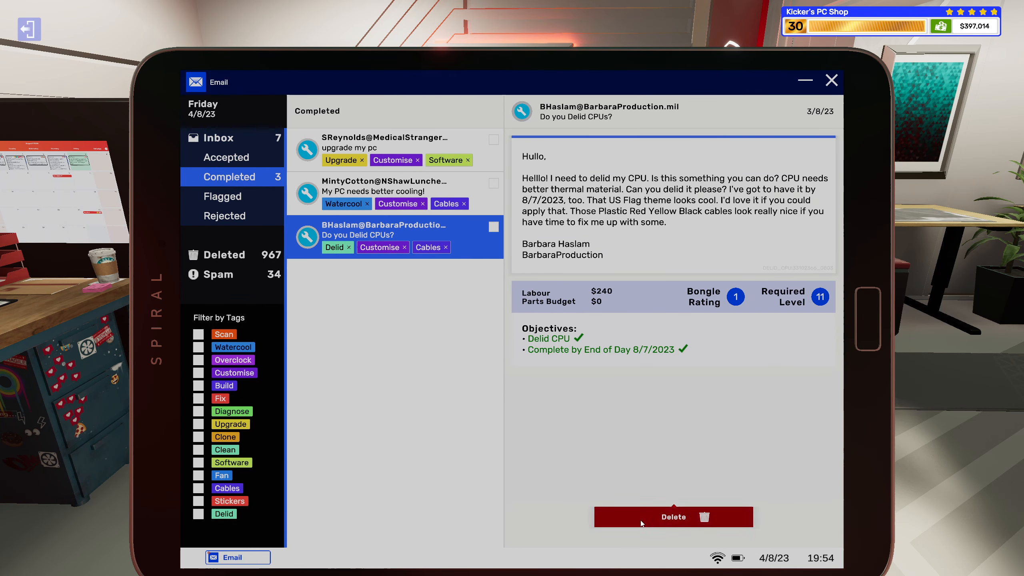
left_click(674, 516)
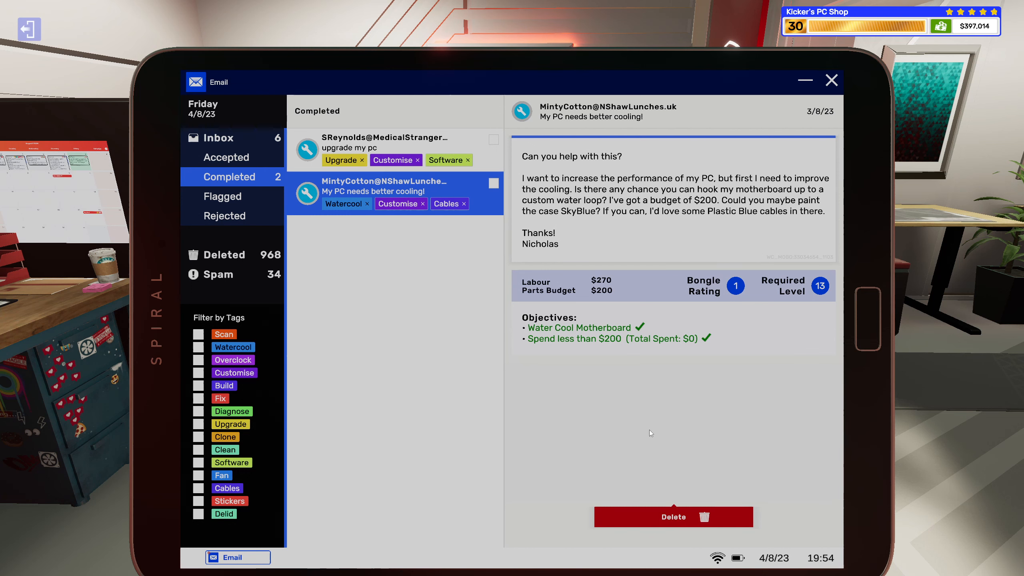
left_click(673, 516)
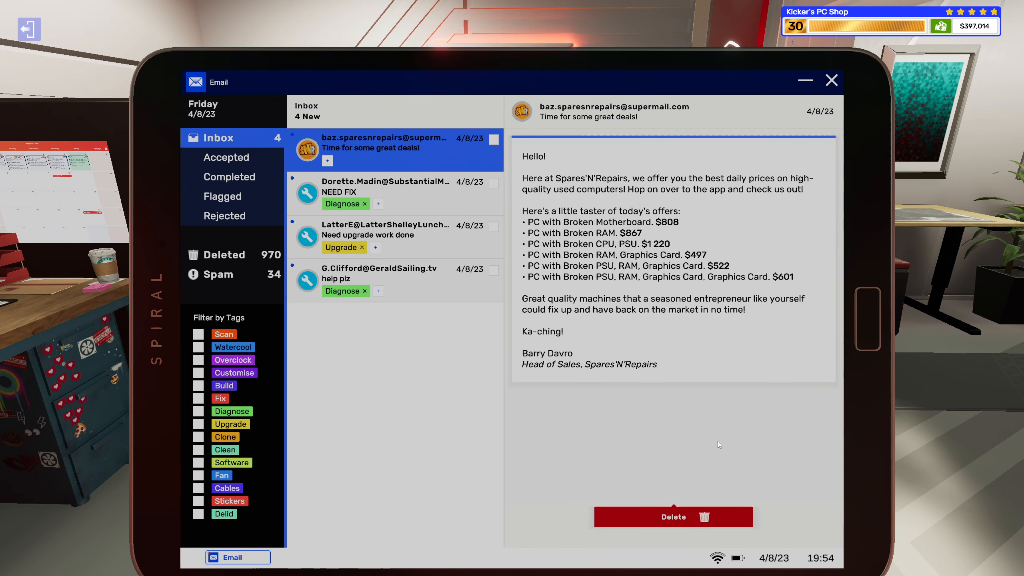
left_click(674, 517)
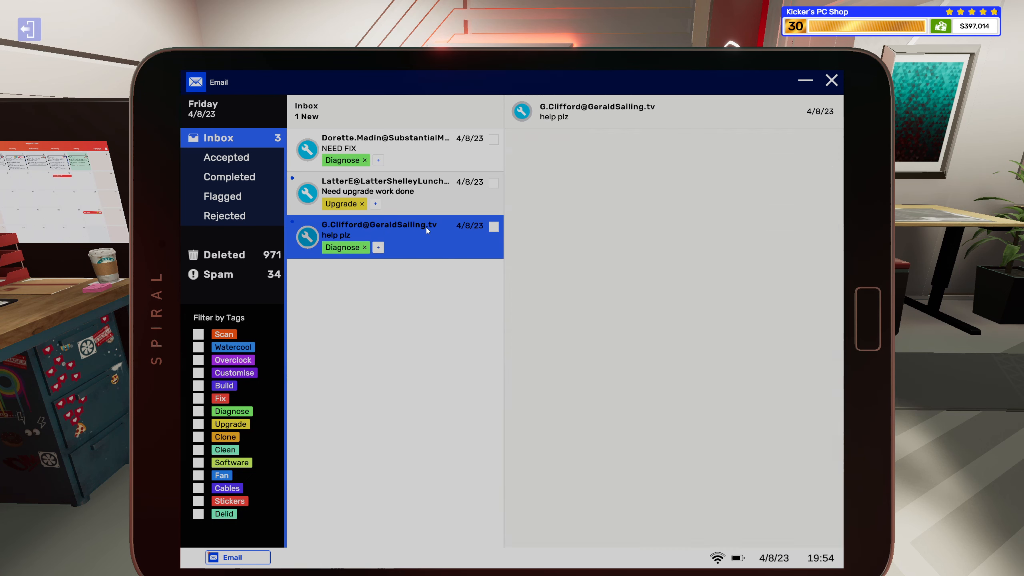
Accept Gerald's noisy graphics card repair job so his PC goes in transit.
left_click(390, 235)
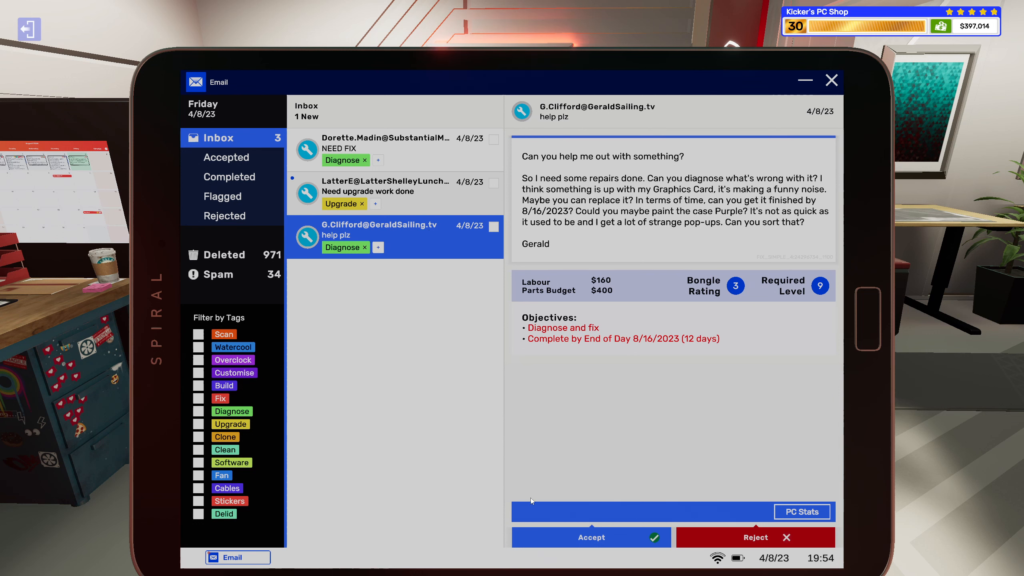
left_click(592, 537)
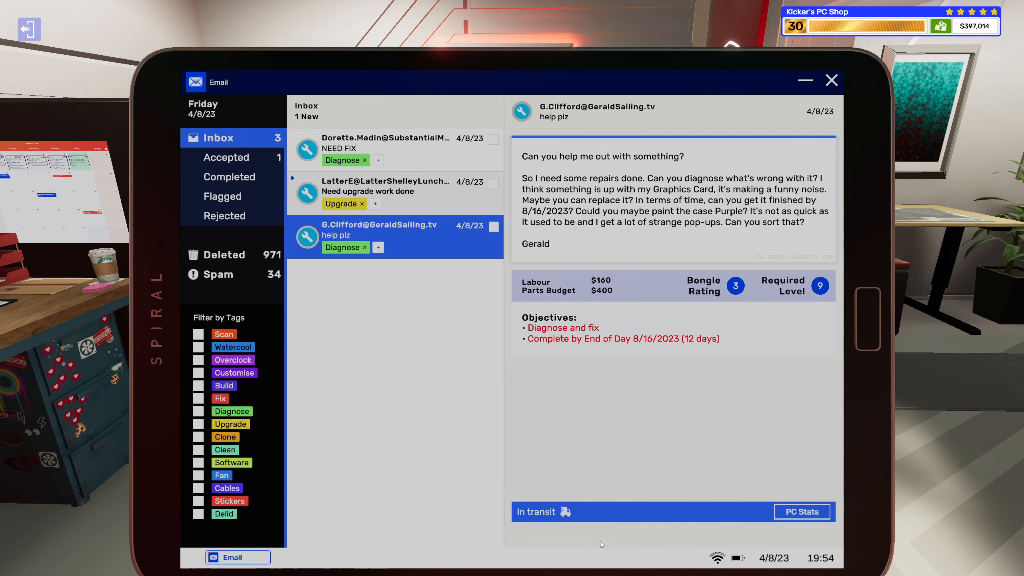
mouse_move(758, 455)
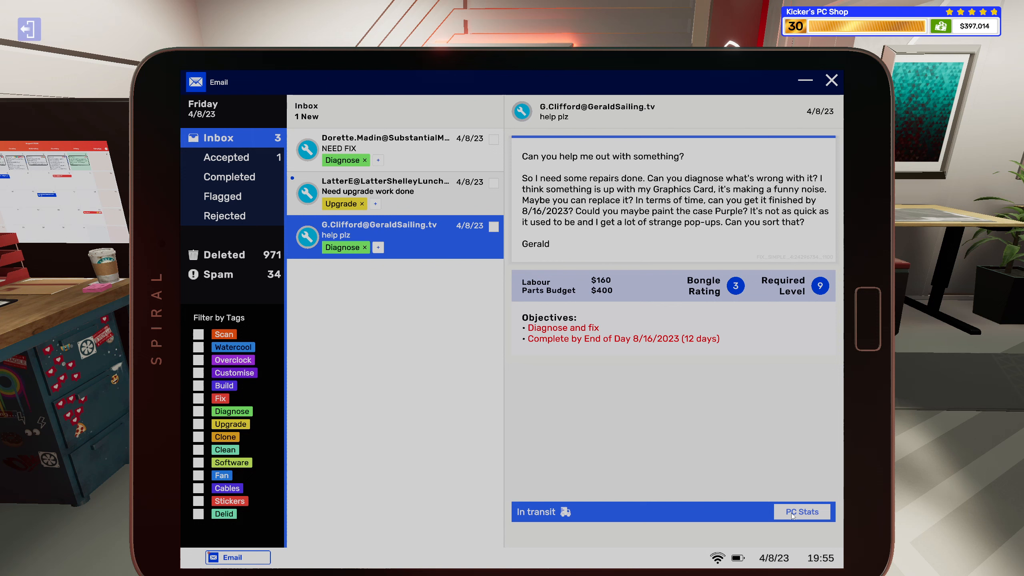
Add a $340 Shean GeForce GTX 980 GAMER to the basket, assigned to Gerald's job.
left_click(802, 511)
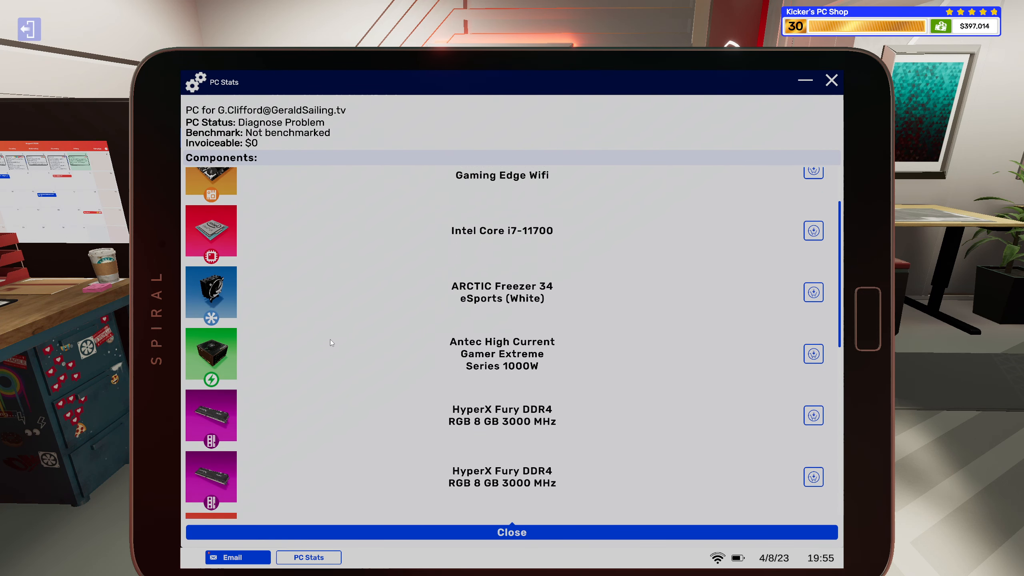
scroll("down", 3)
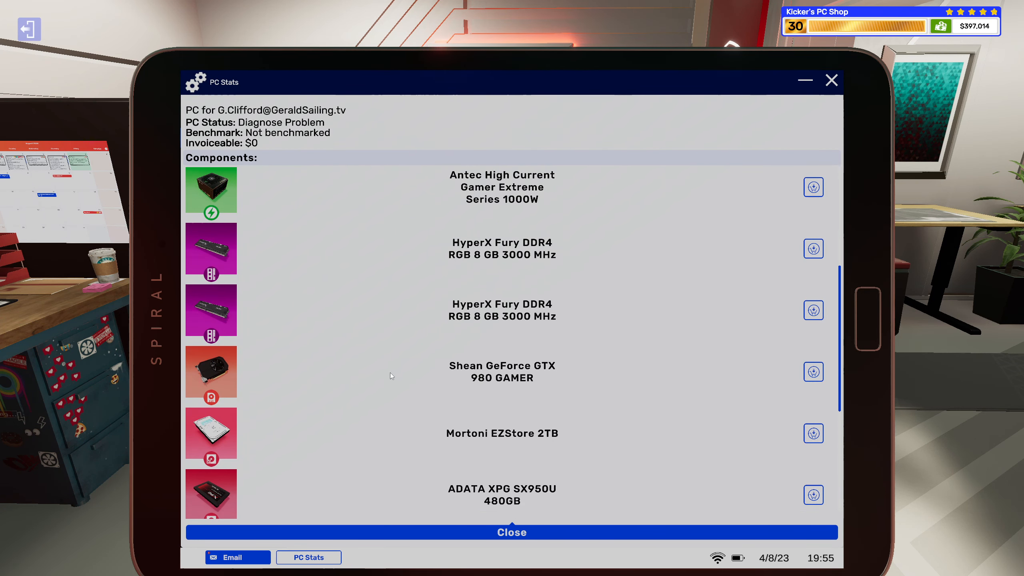
left_click(812, 371)
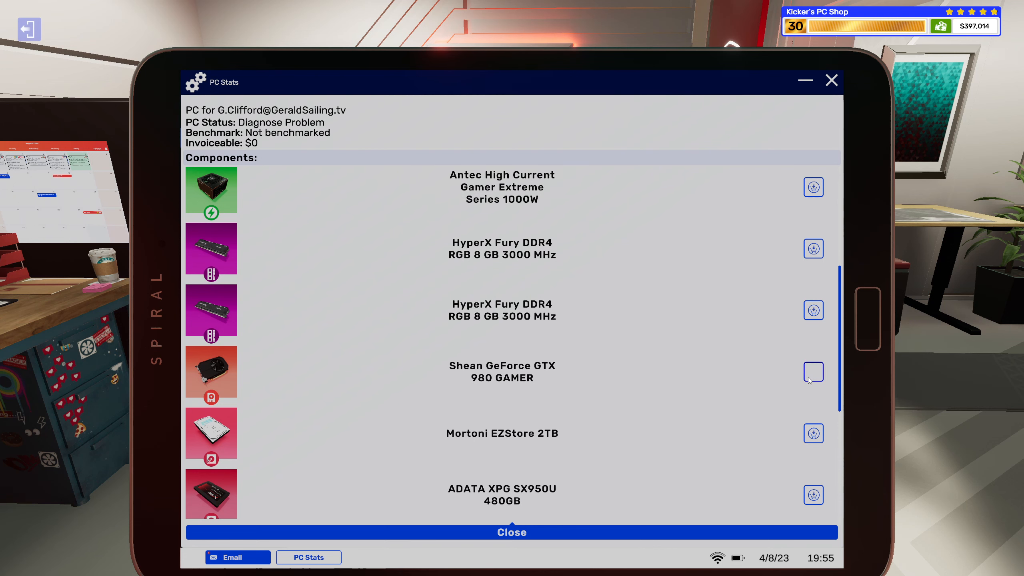
left_click(813, 372)
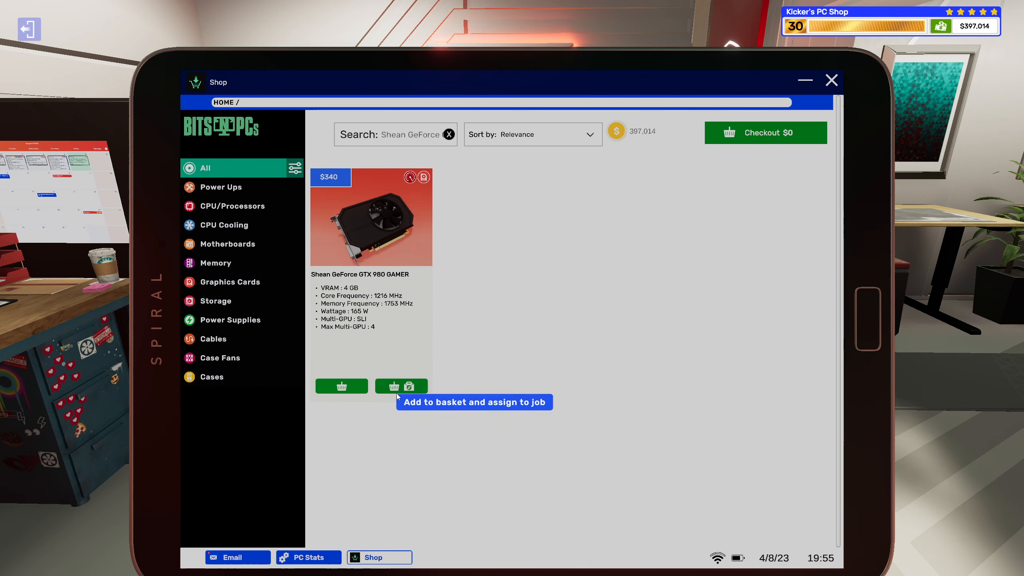
left_click(401, 386)
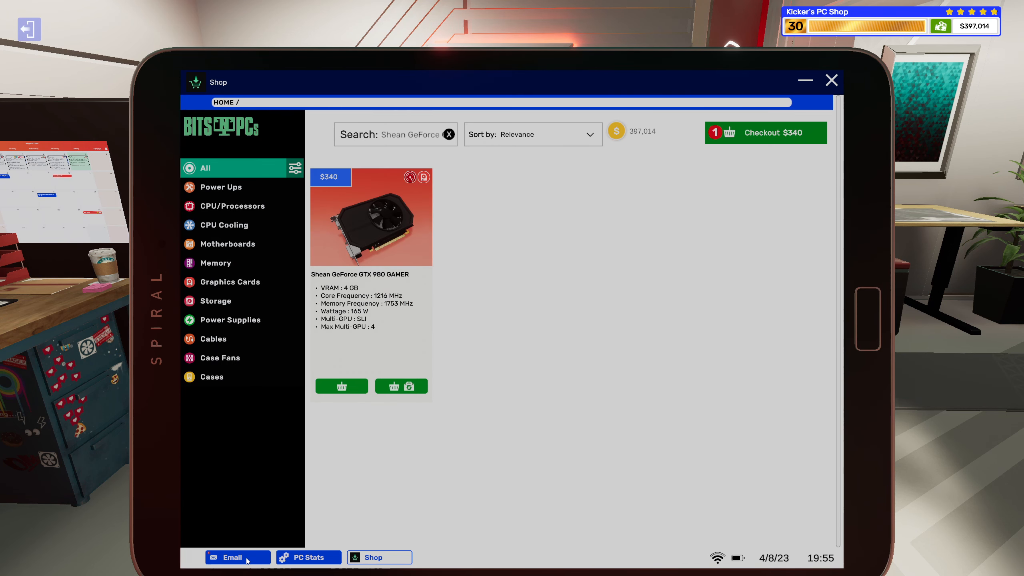
Add the Customise and Scan tags to Gerald's 'help plz' email.
left_click(233, 557)
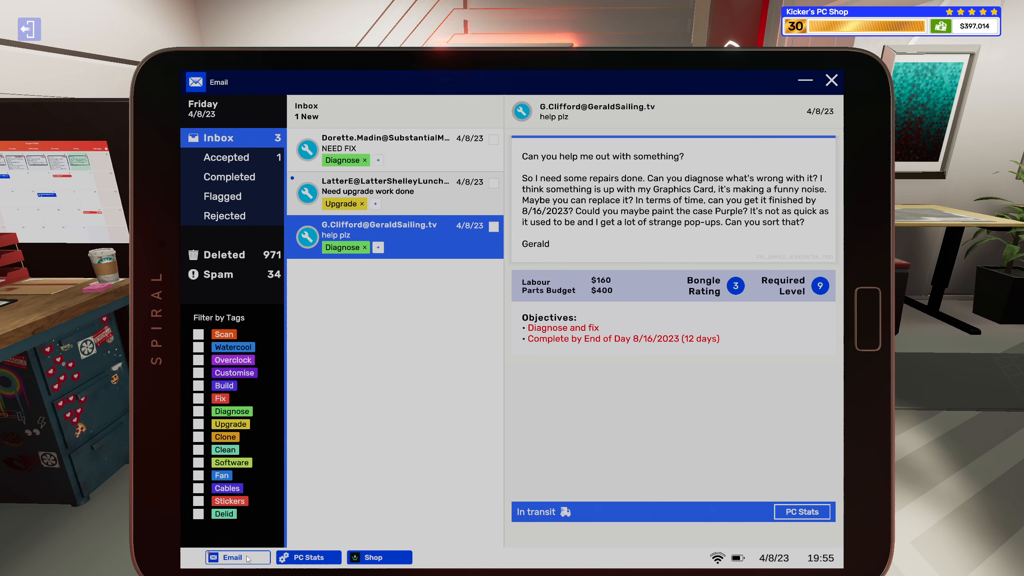
mouse_move(392, 526)
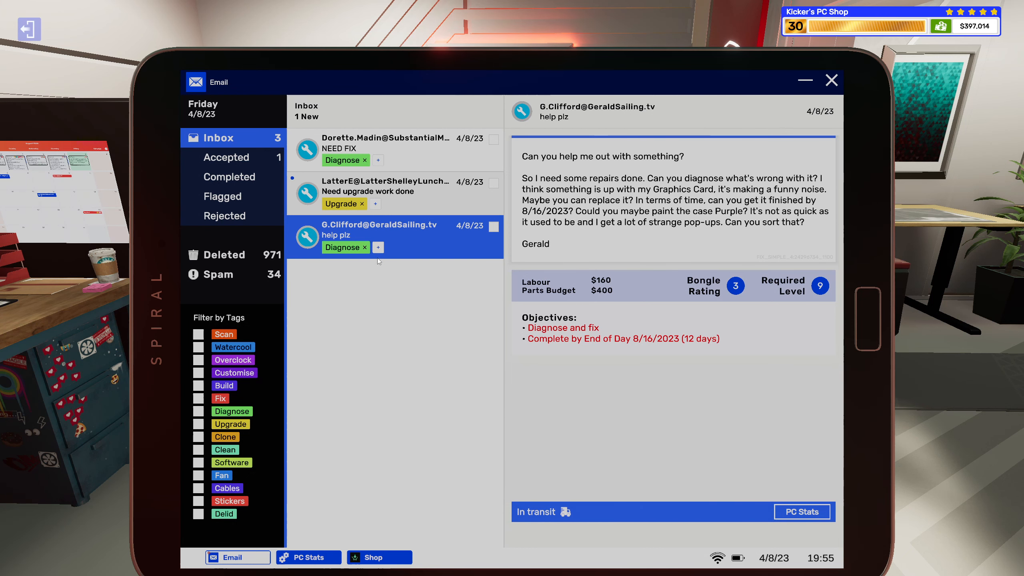
left_click(378, 247)
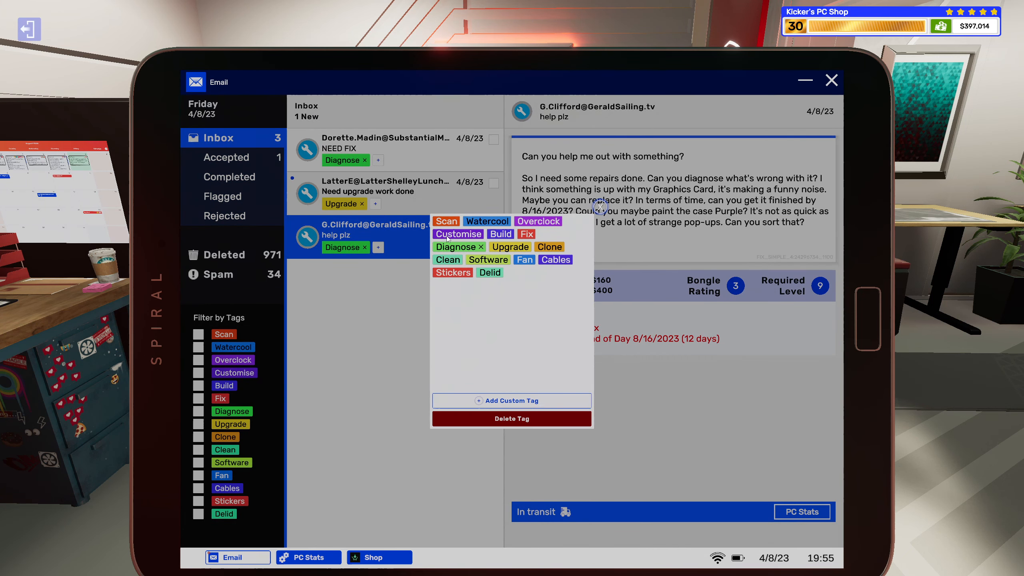
left_click(458, 234)
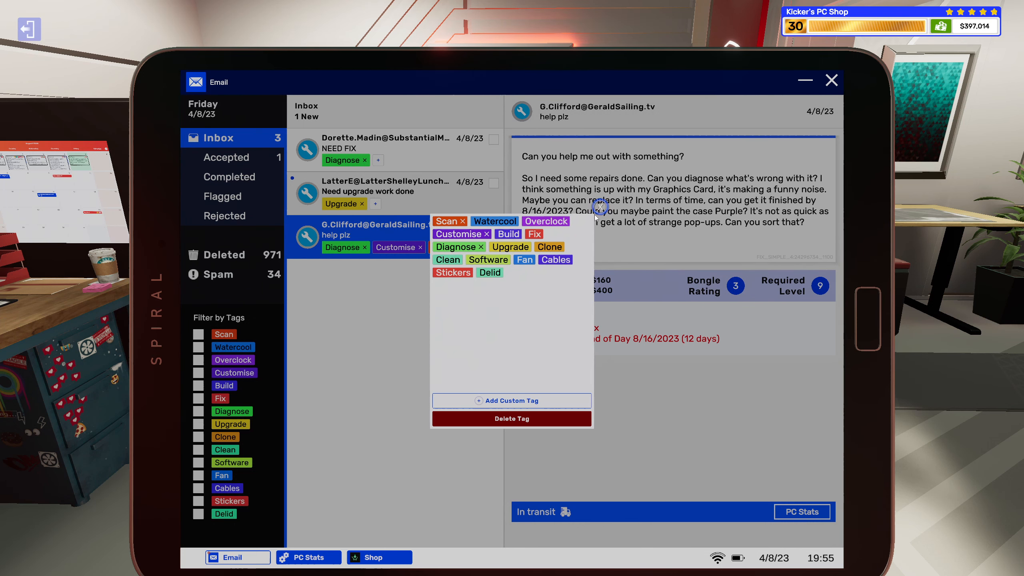
left_click(446, 222)
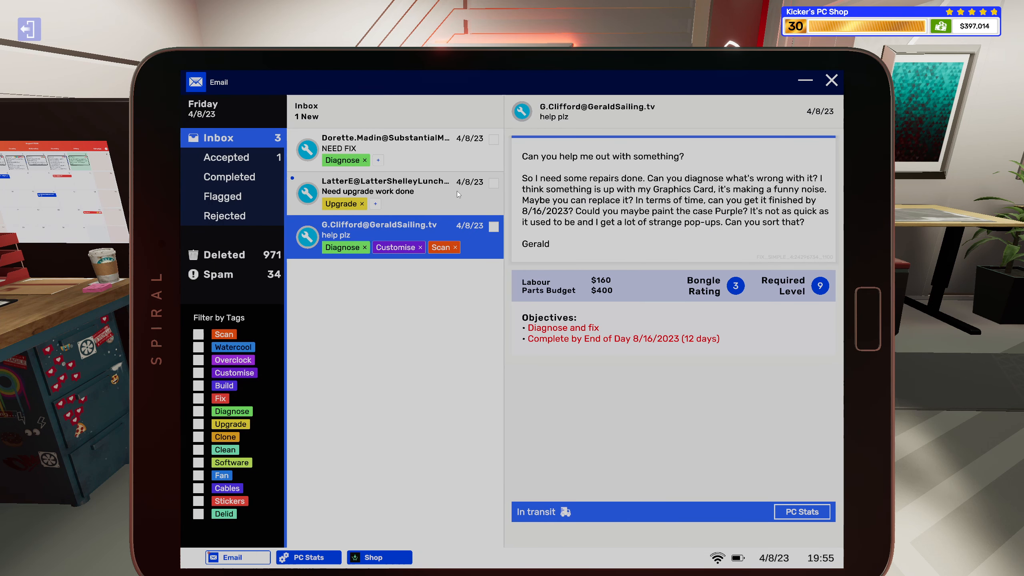
Open LatterShelleyLunches' 'Need upgrade work done' email requesting 16 GB RAM and RGB stickers.
left_click(401, 189)
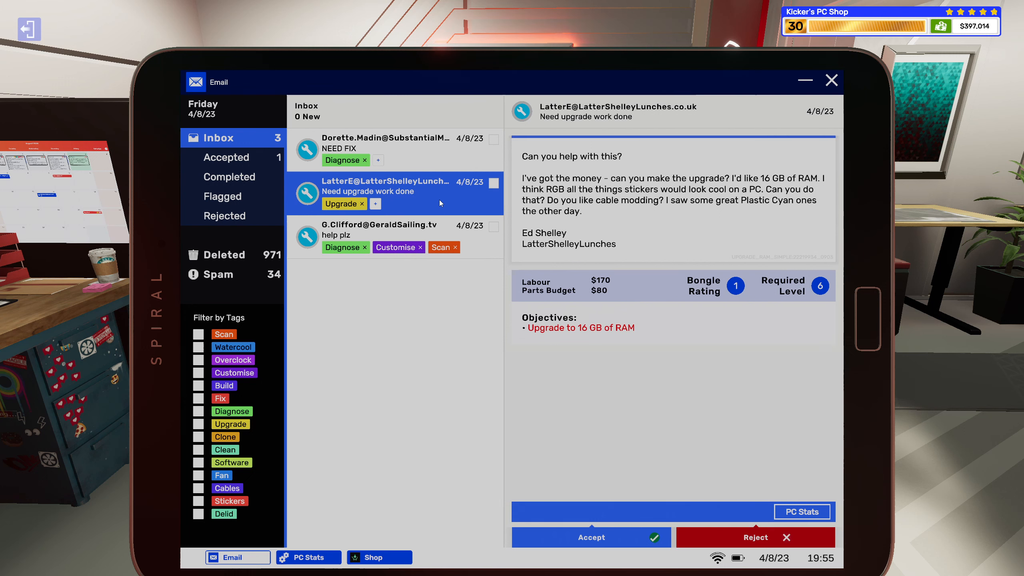
mouse_move(835, 197)
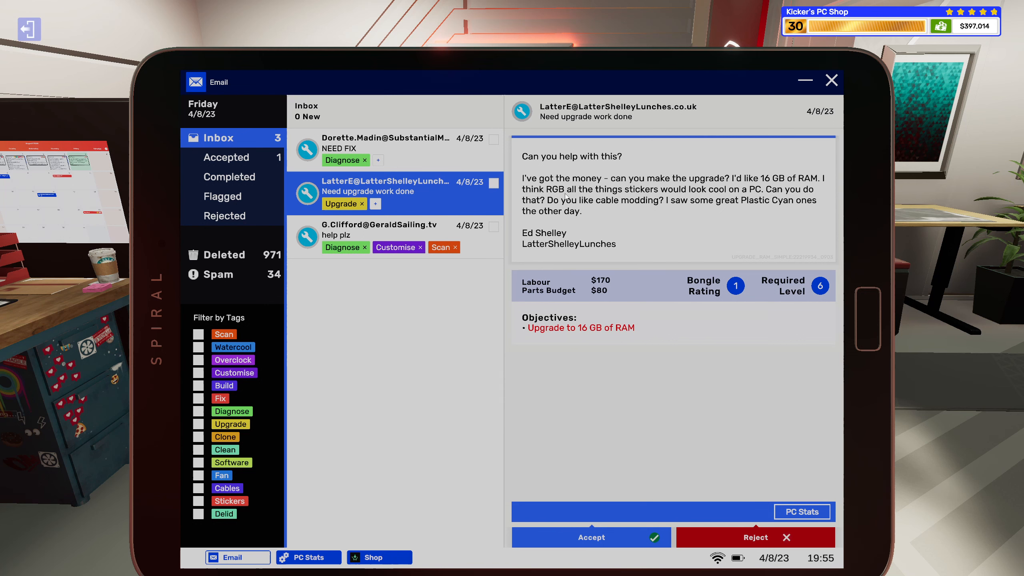
mouse_move(595, 197)
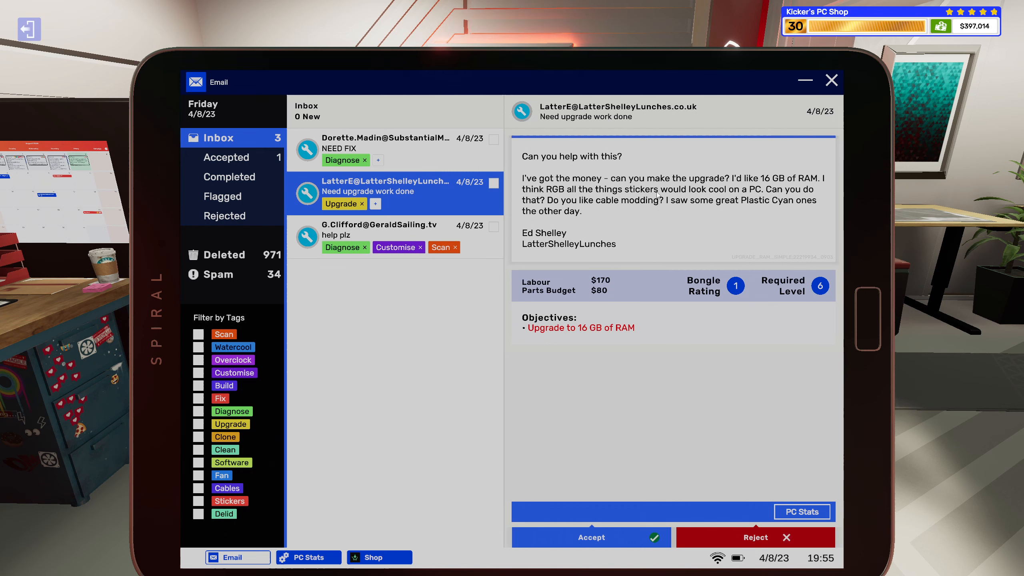
mouse_move(768, 193)
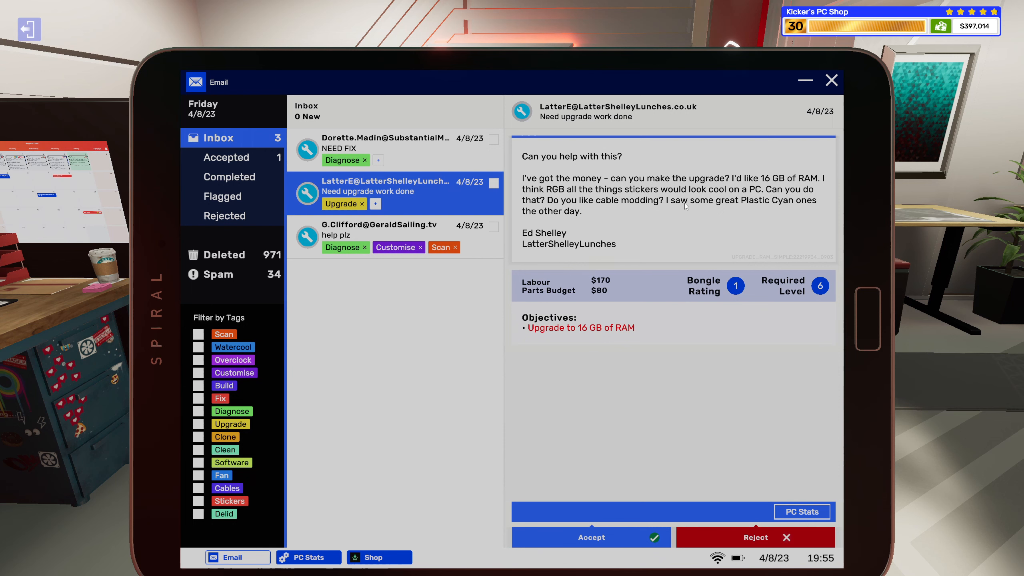
mouse_move(724, 227)
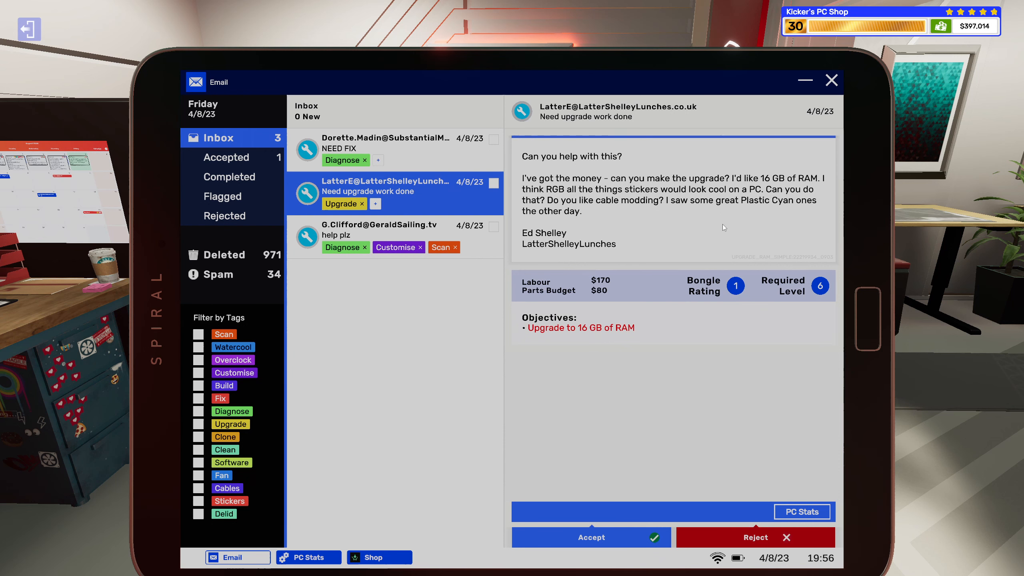
mouse_move(597, 246)
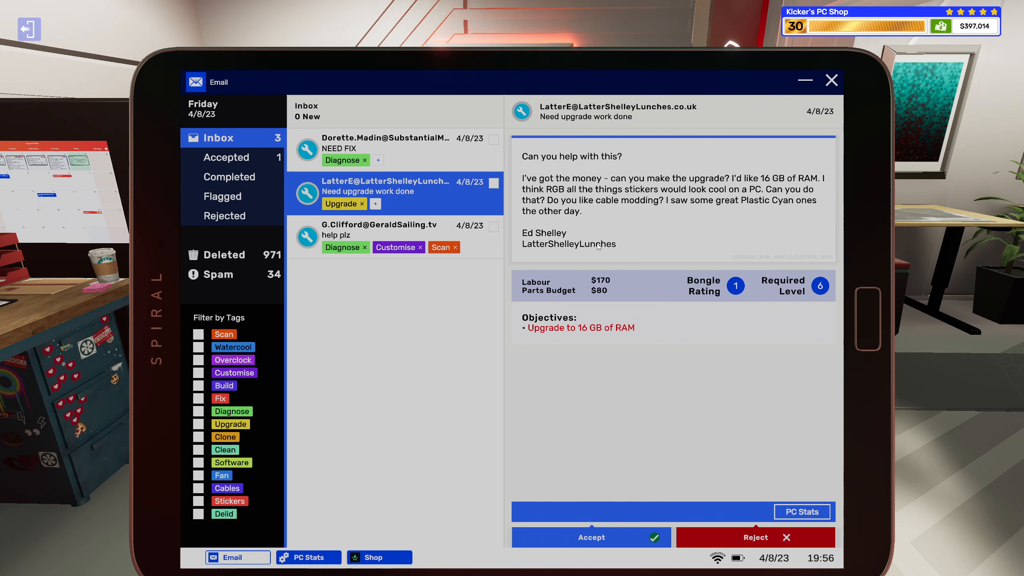
mouse_move(550, 255)
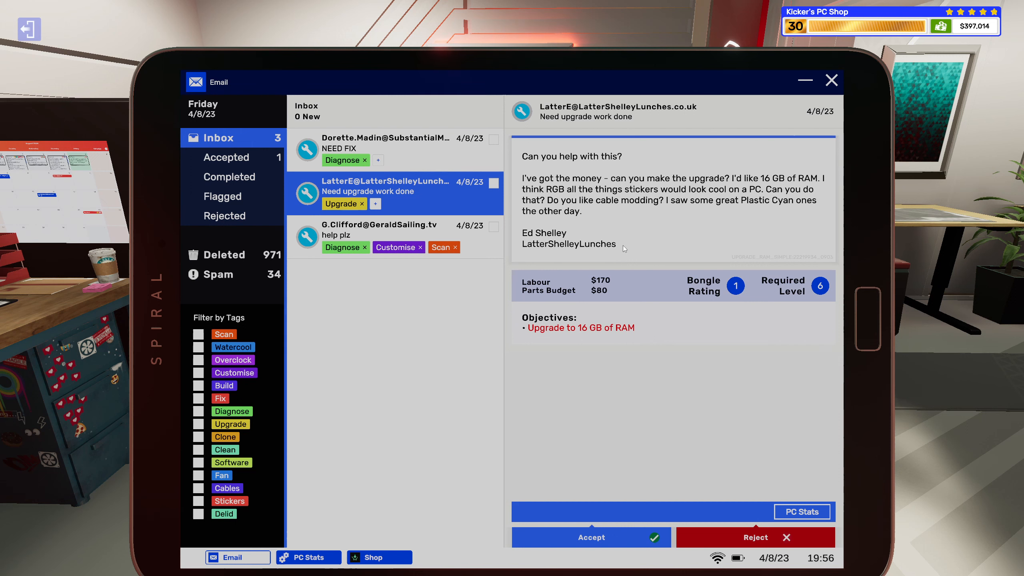
mouse_move(531, 248)
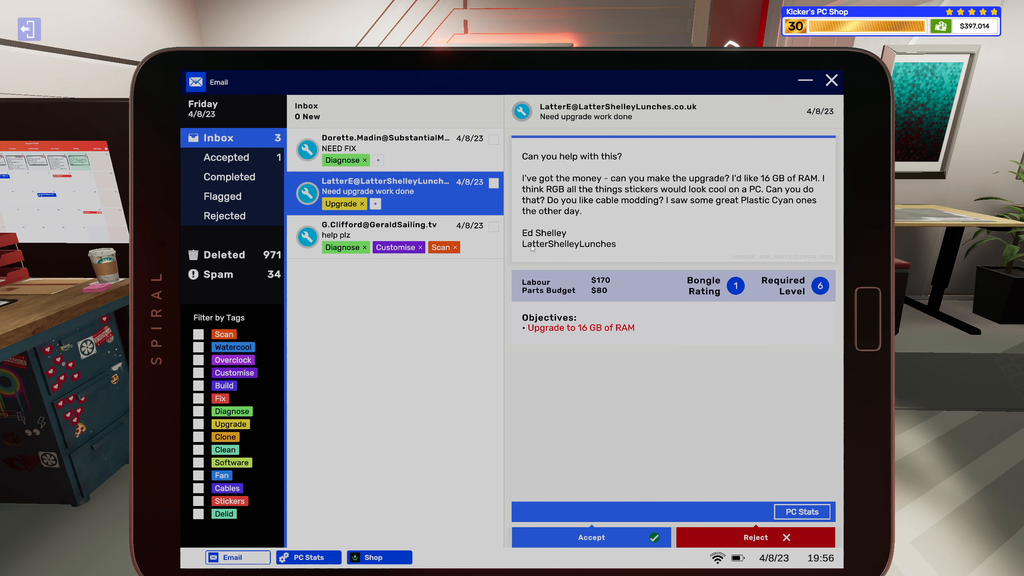
mouse_move(547, 247)
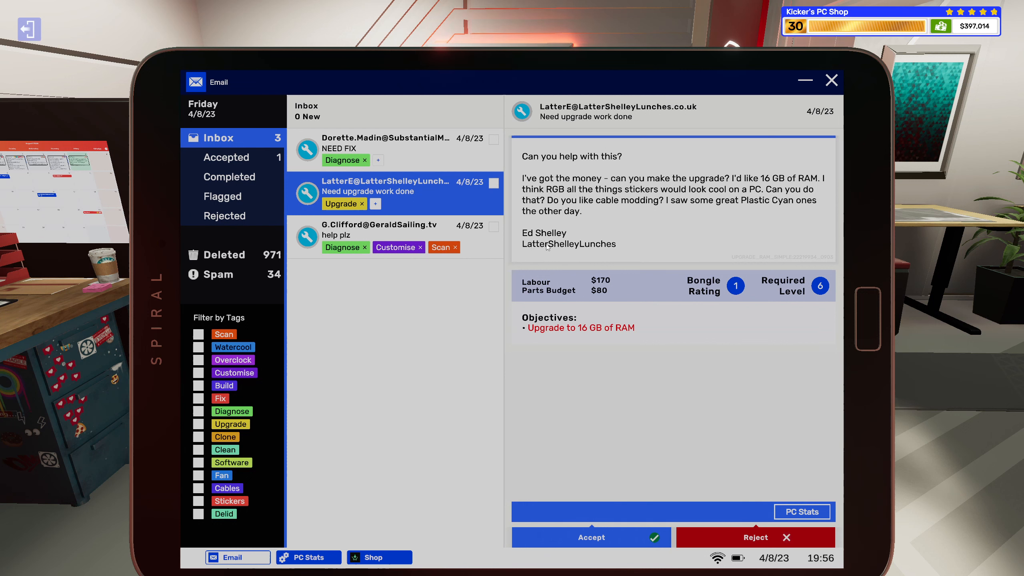
mouse_move(596, 253)
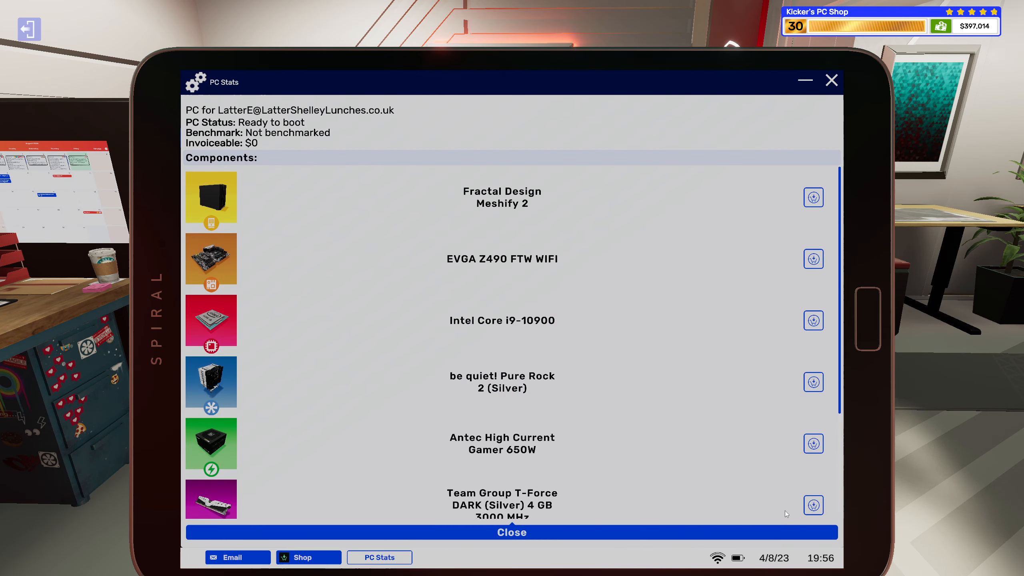
scroll("down", 3)
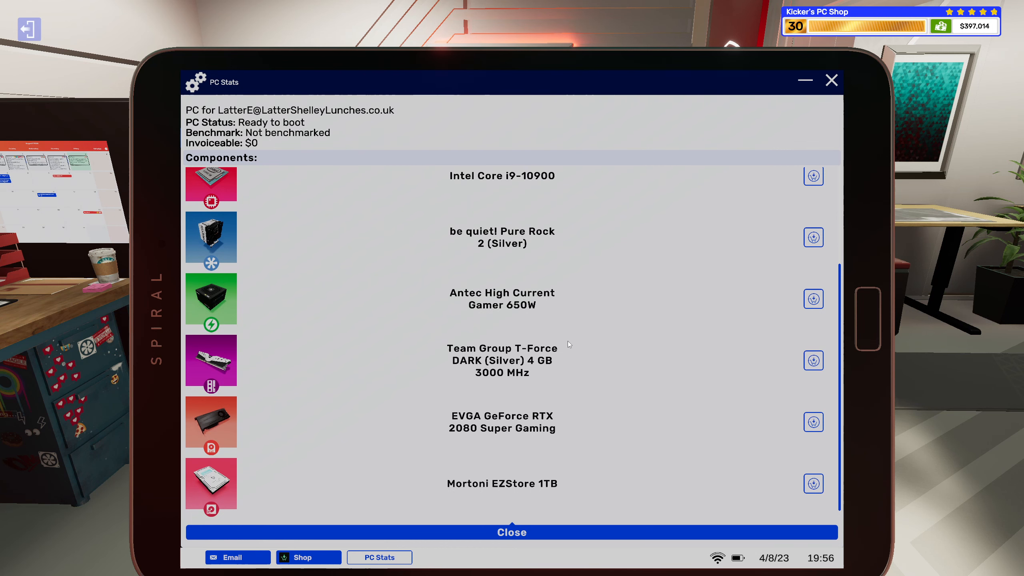
mouse_move(586, 357)
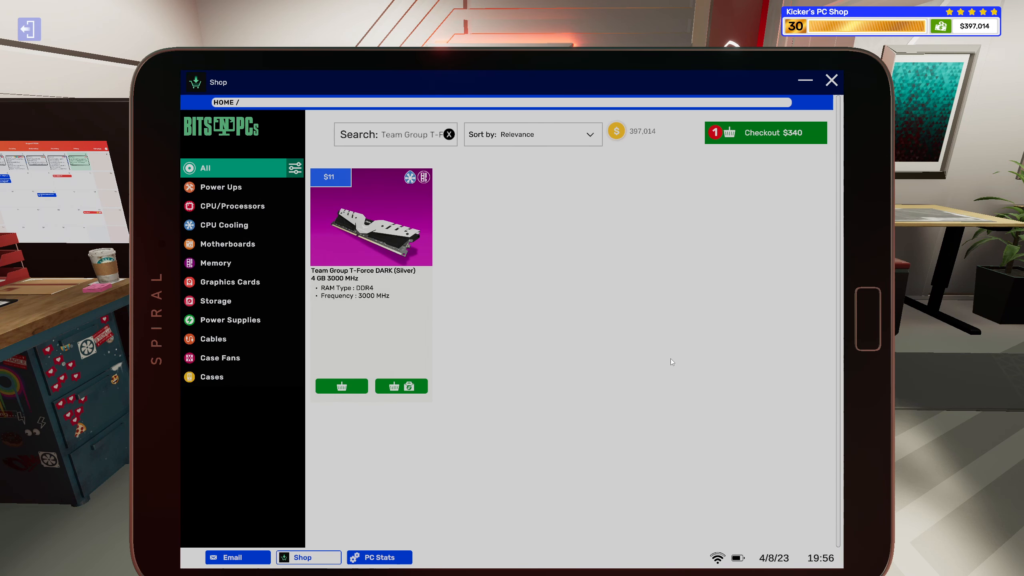
left_click(401, 386)
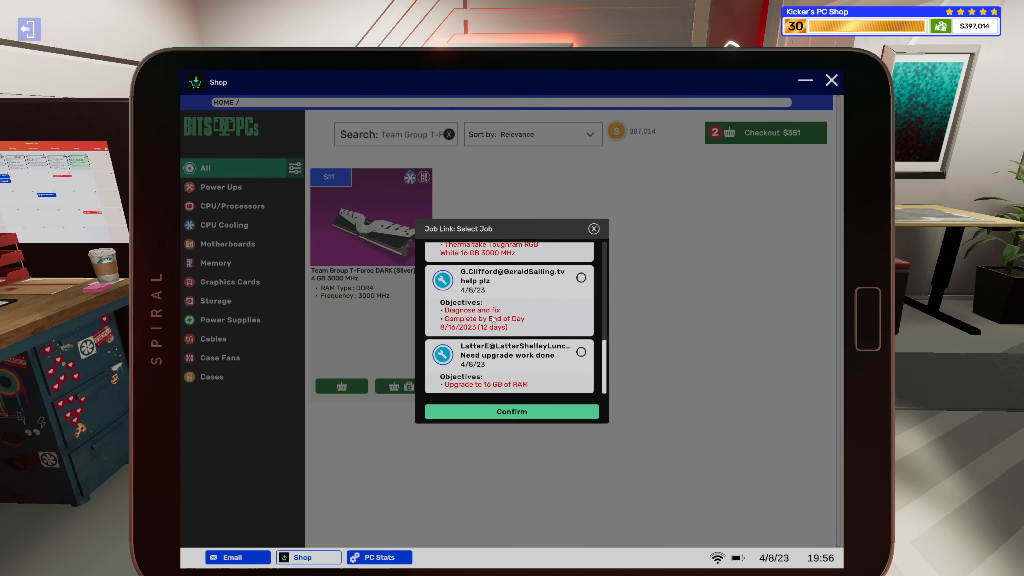
left_click(594, 228)
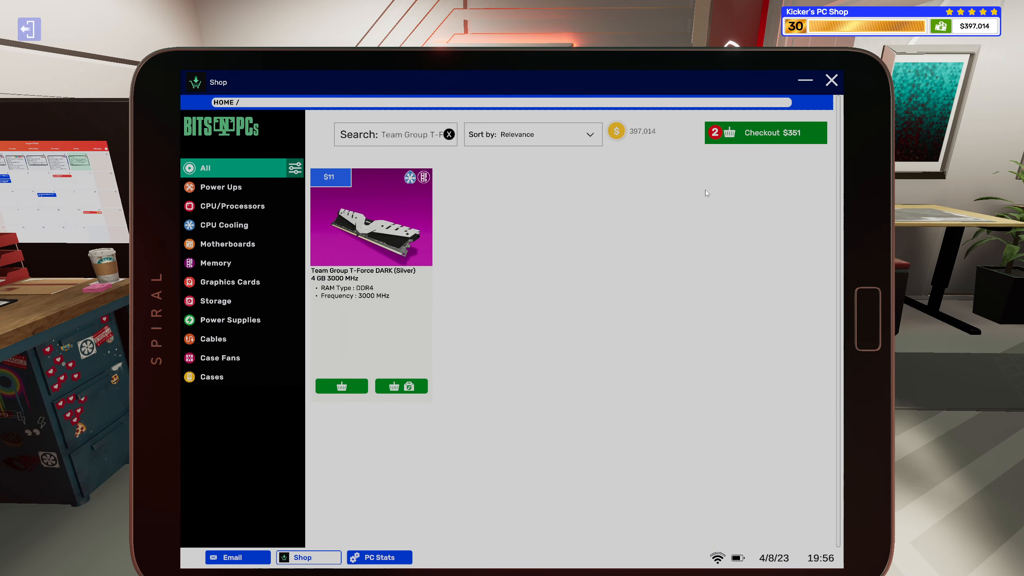
left_click(766, 132)
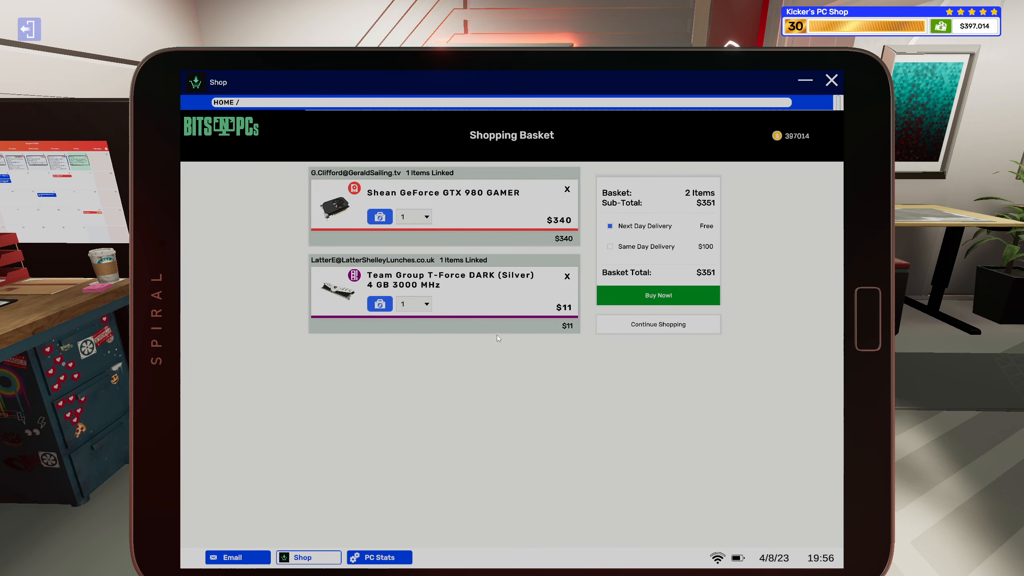
left_click(425, 303)
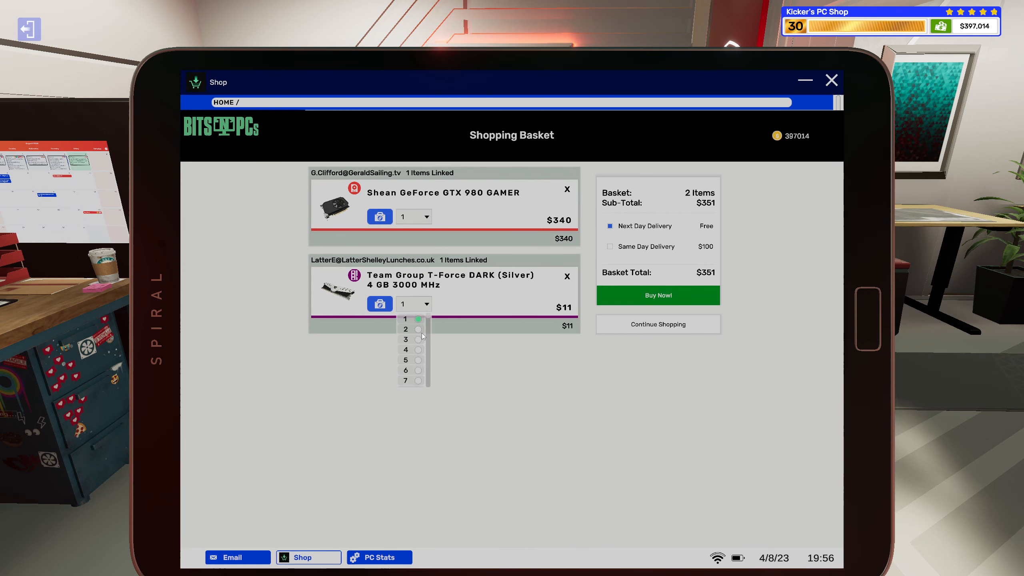
left_click(405, 339)
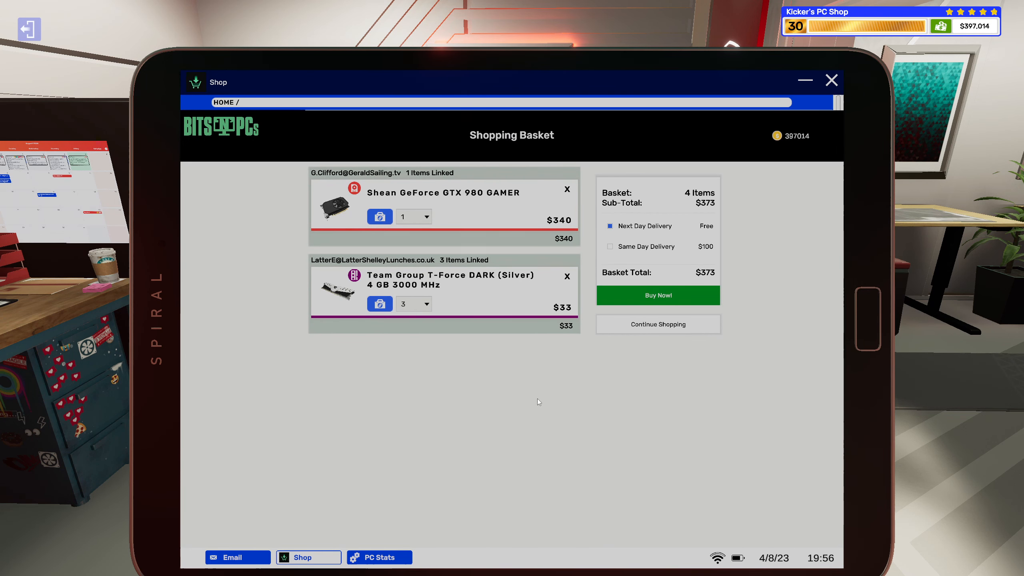
left_click(237, 557)
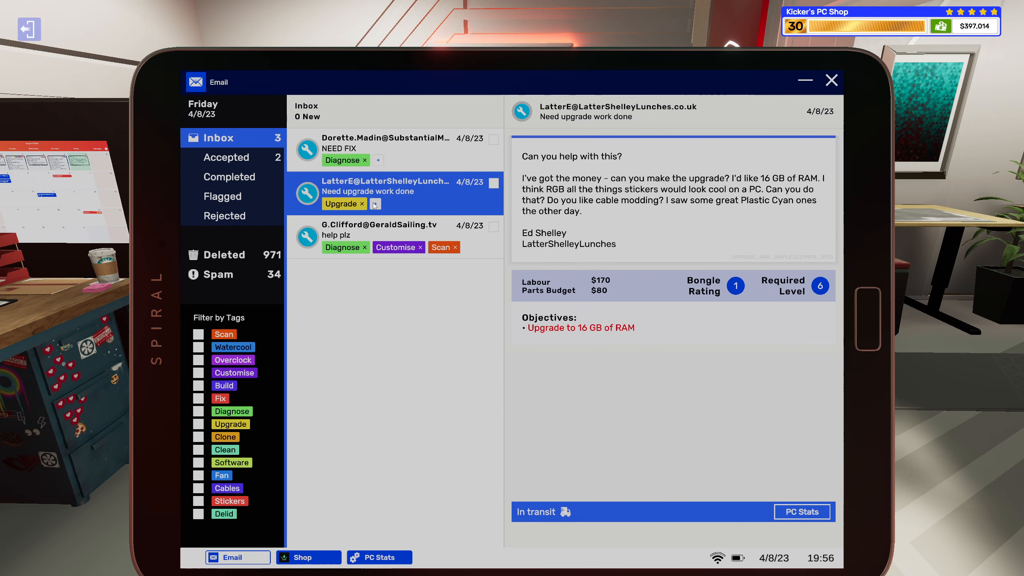
left_click(375, 204)
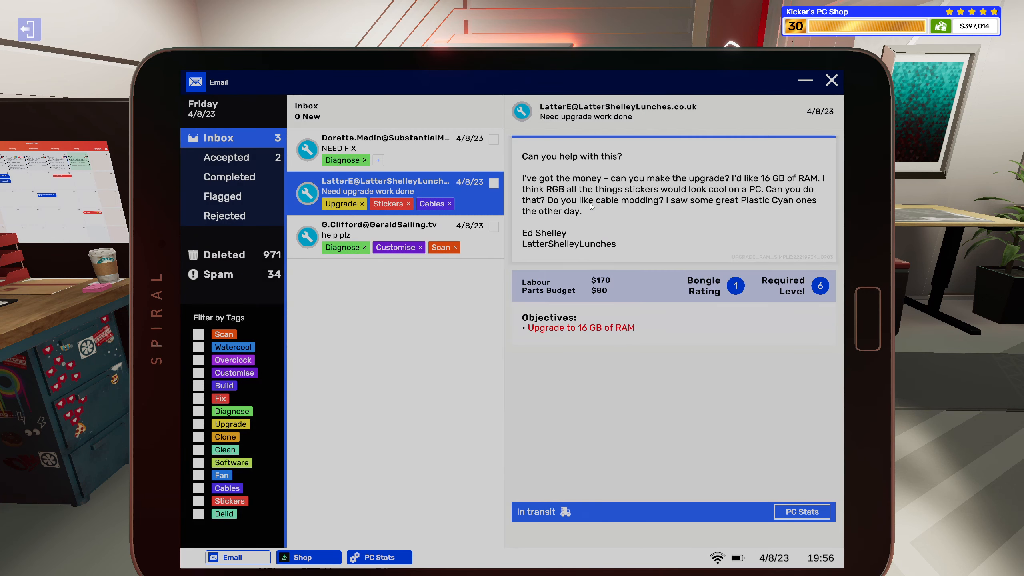
left_click(401, 149)
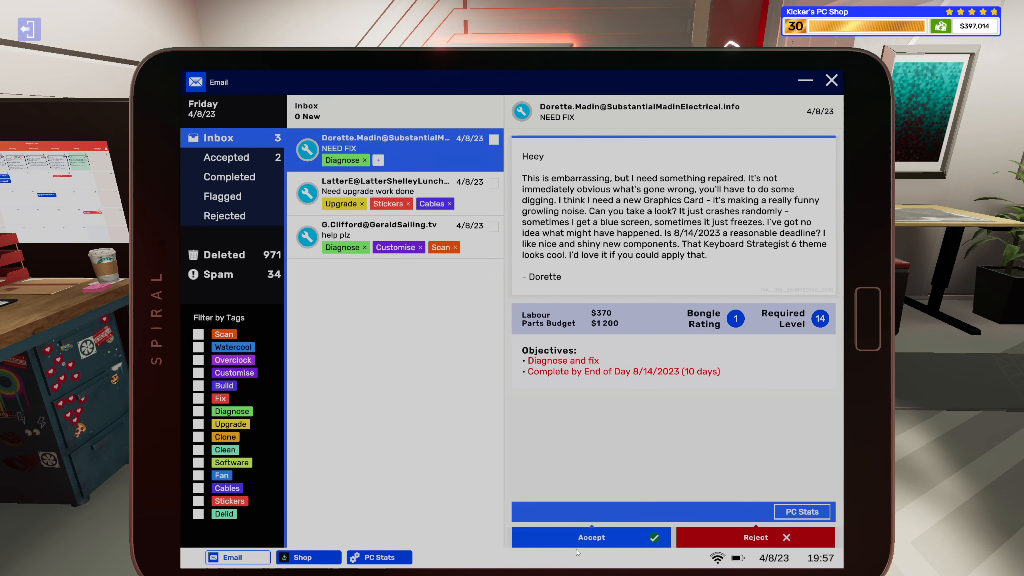
Accept Dorette's NEED FIX job and add the Customise tag to it.
left_click(591, 537)
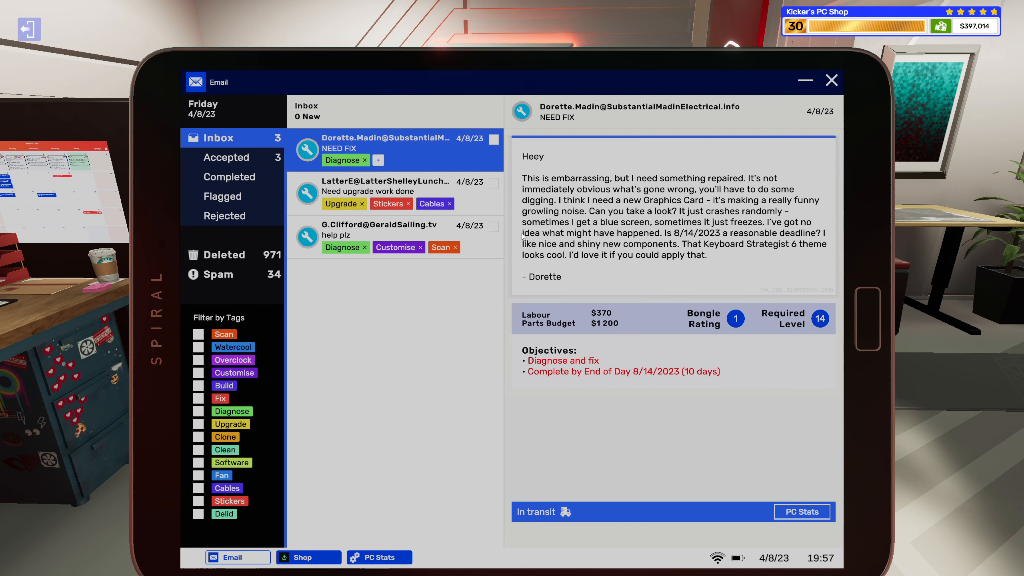
left_click(378, 161)
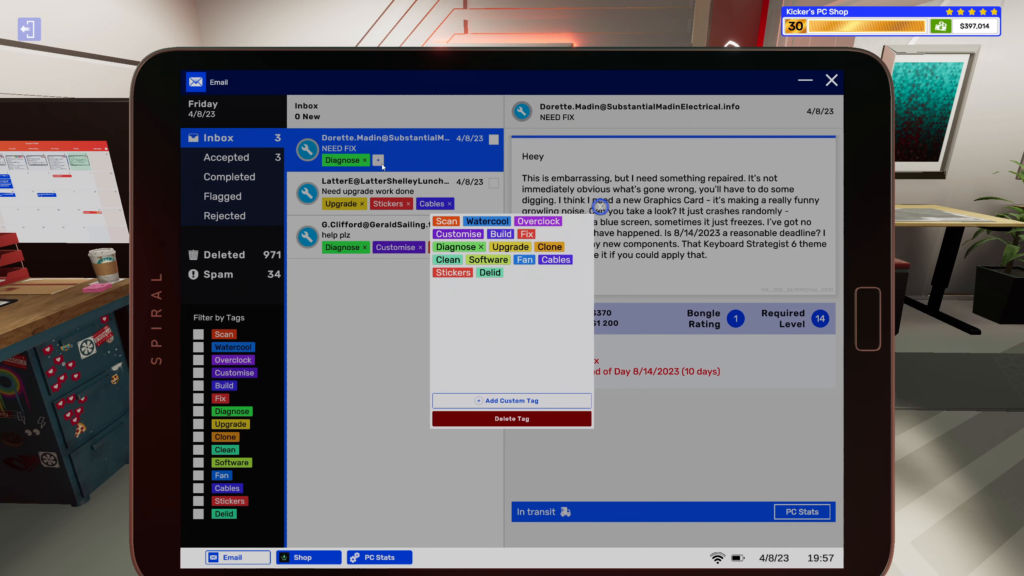
left_click(458, 234)
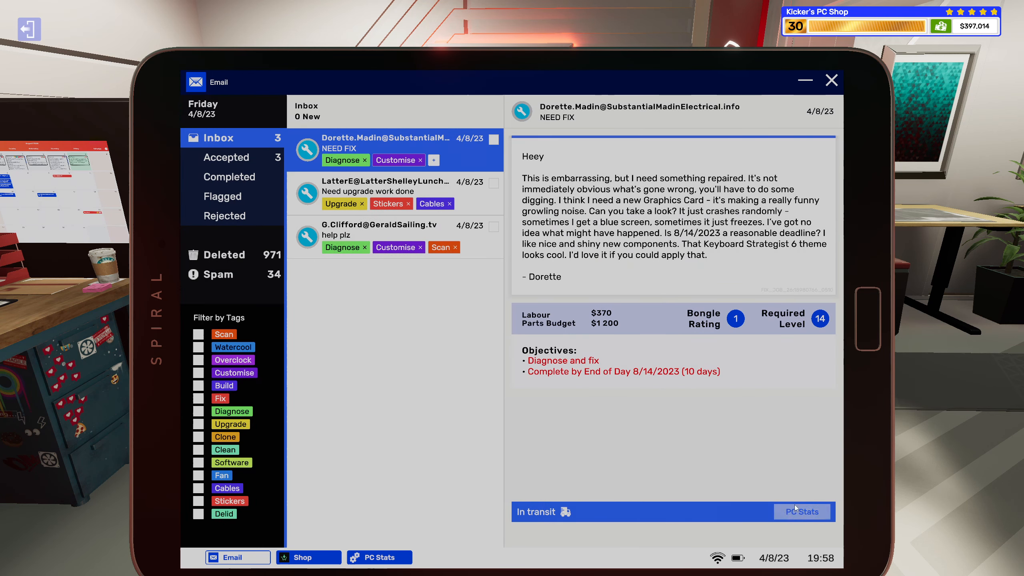
left_click(802, 511)
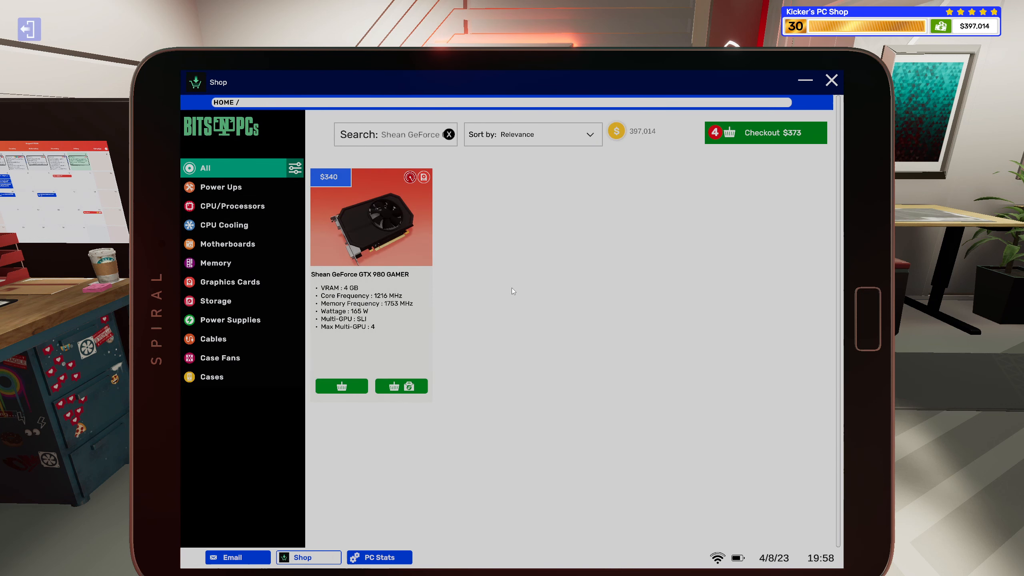
Add a second GTX 980 GAMER linked to Dorette's NEED FIX job, bringing the basket to $713.
left_click(401, 386)
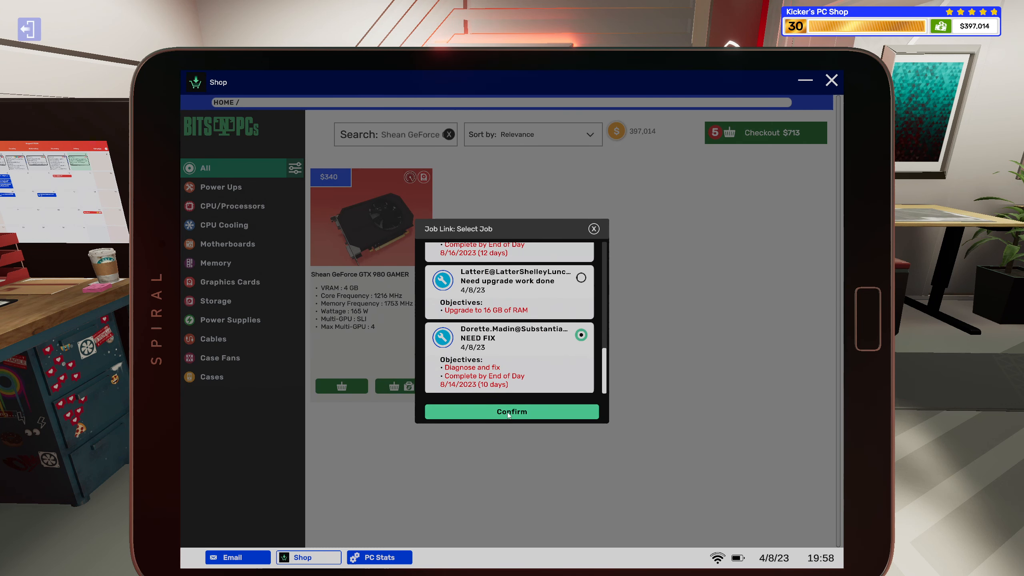
left_click(511, 411)
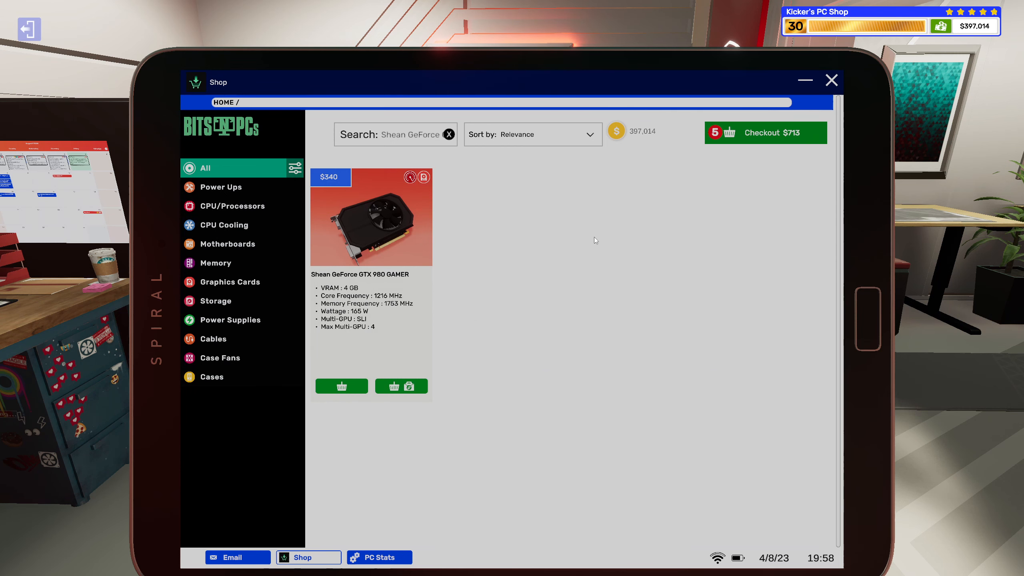
mouse_move(622, 137)
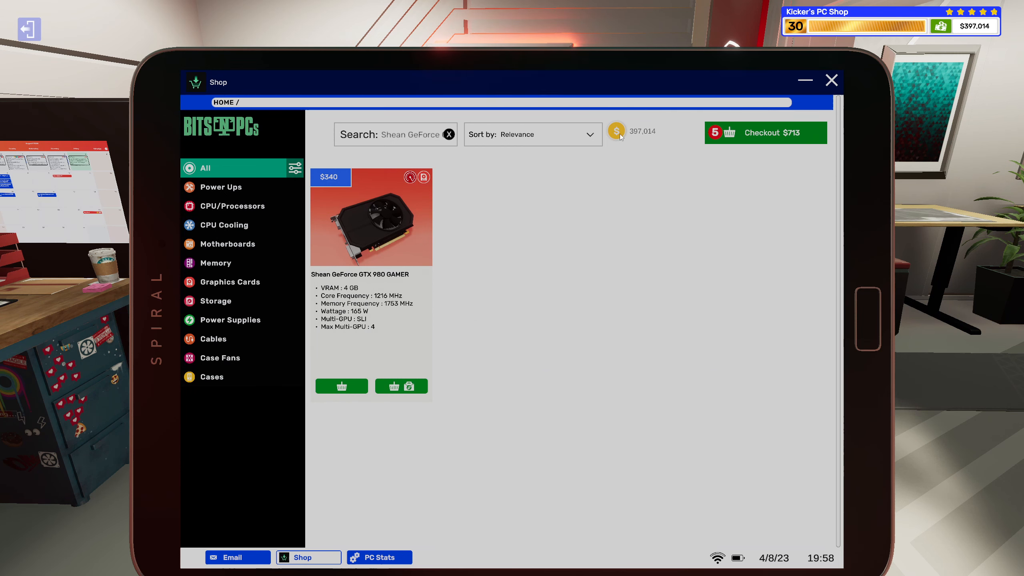
left_click(380, 557)
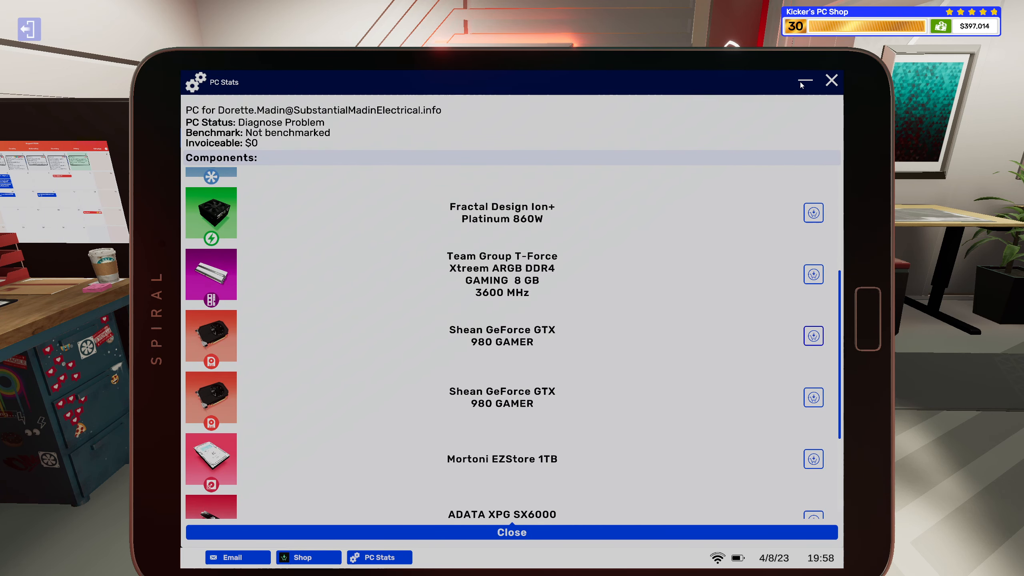
Reopen Dorette's NEED FIX repair request about the crashing PC with a noisy graphics card.
left_click(232, 557)
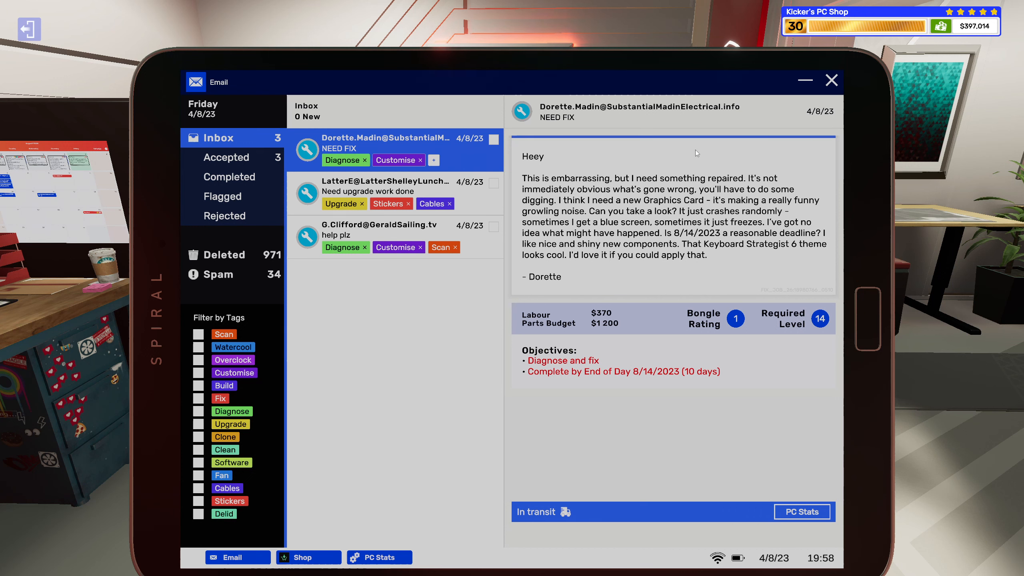
mouse_move(597, 329)
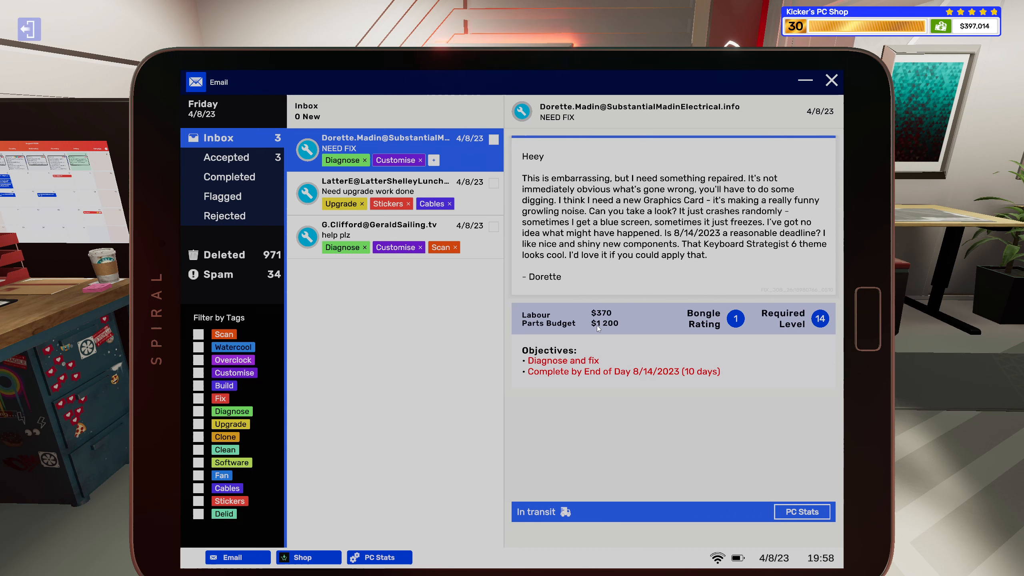
mouse_move(709, 391)
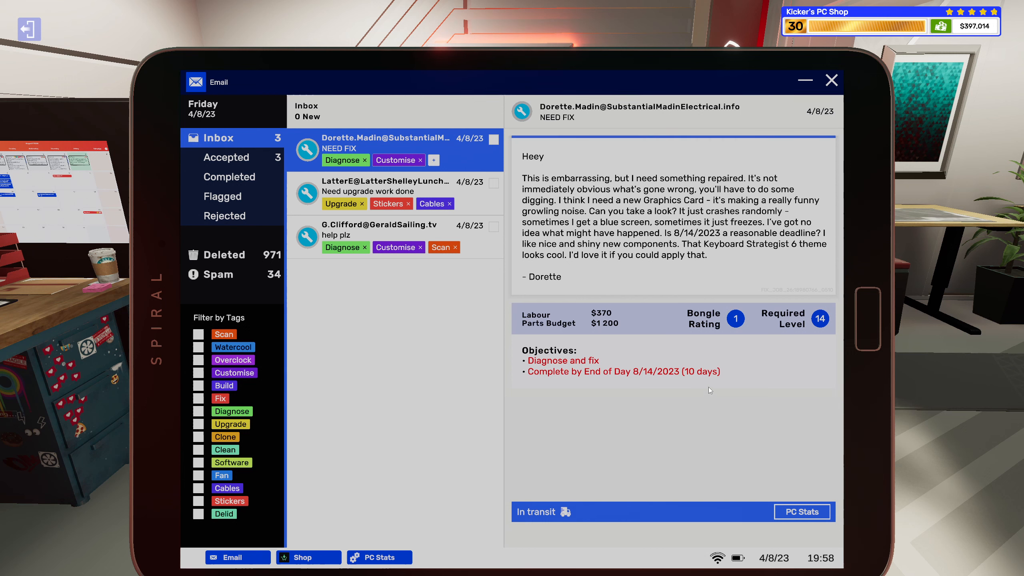
mouse_move(701, 348)
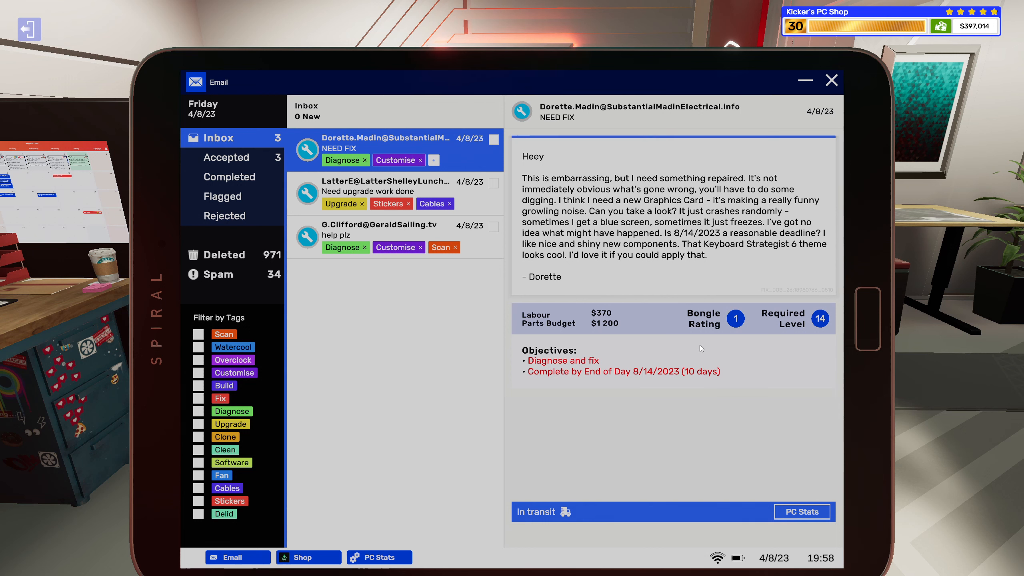
mouse_move(698, 344)
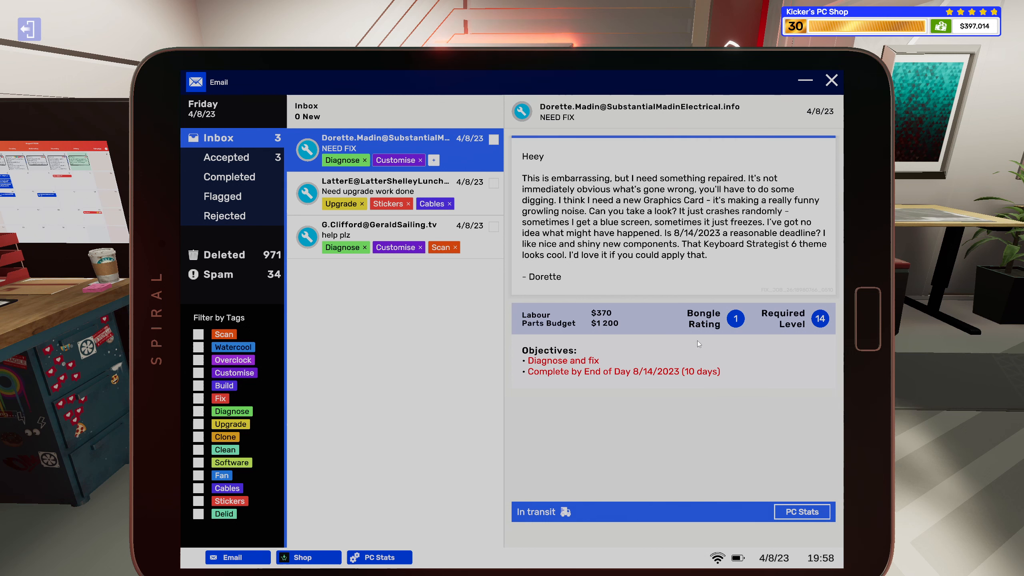
mouse_move(786, 85)
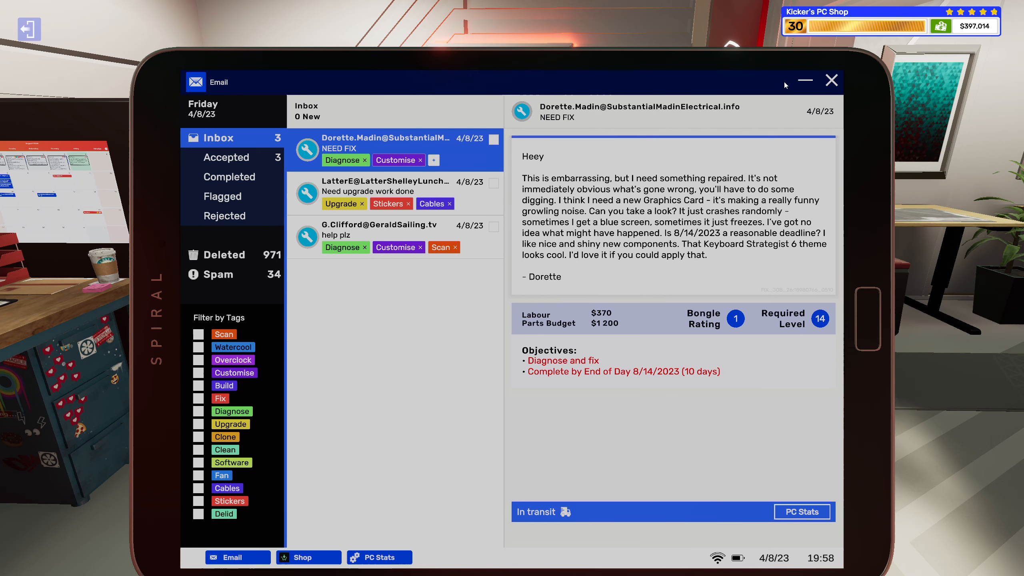
Buy the $713 basket of two GTX 980 GAMER cards and three T-Force DARK kits.
left_click(831, 80)
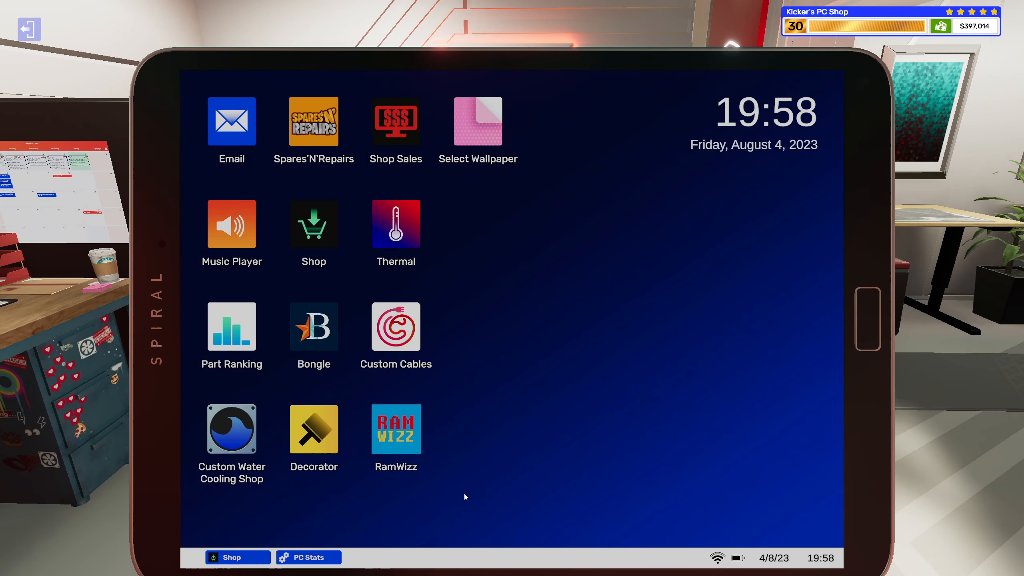
left_click(313, 223)
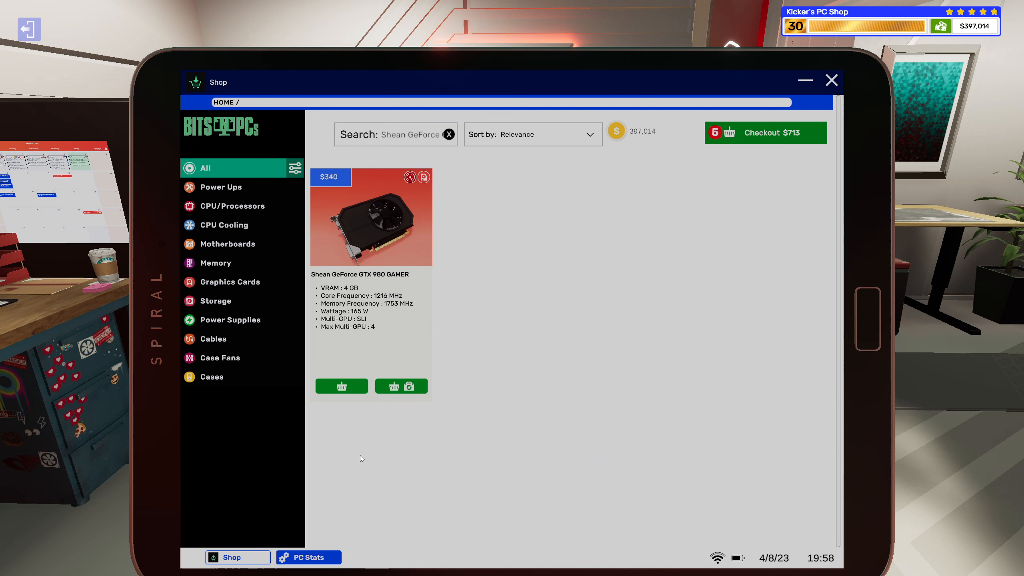
left_click(766, 133)
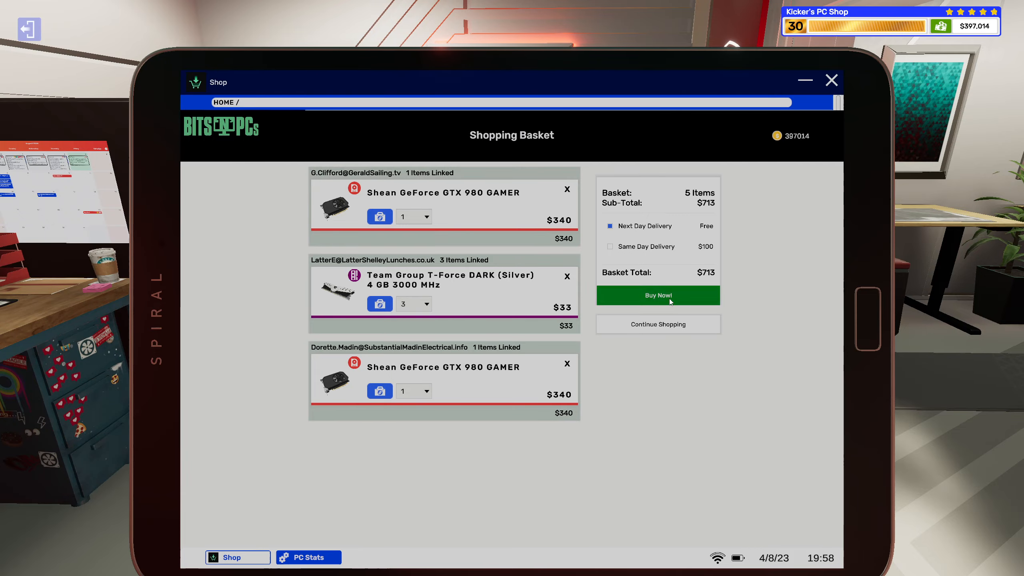
left_click(658, 295)
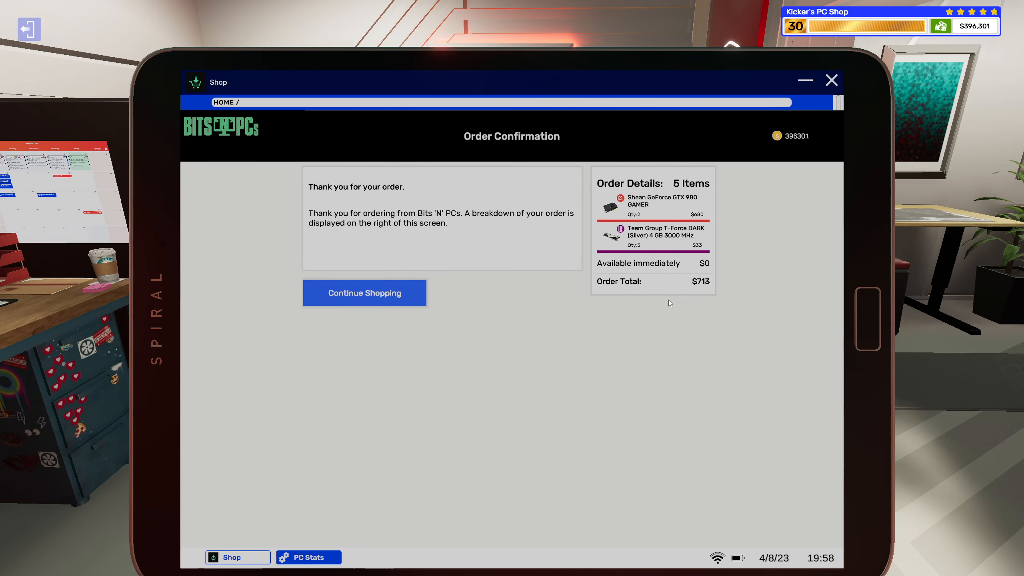
left_click(805, 80)
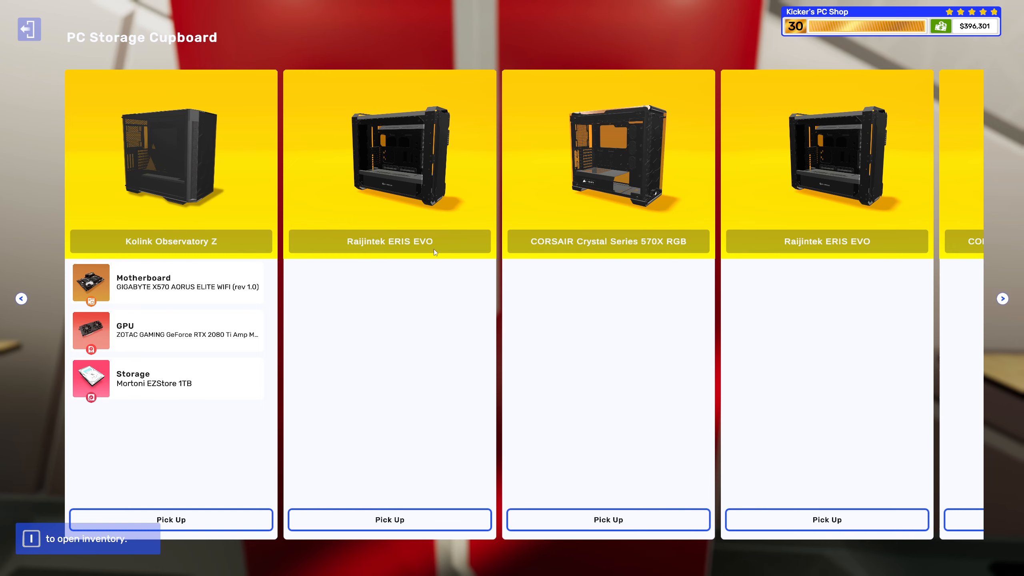
mouse_move(442, 243)
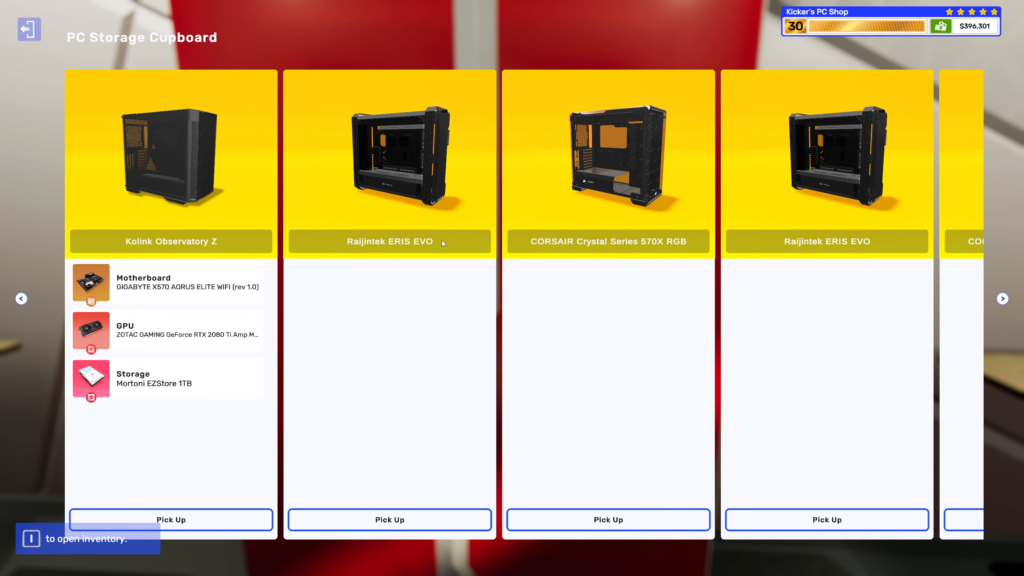
mouse_move(438, 247)
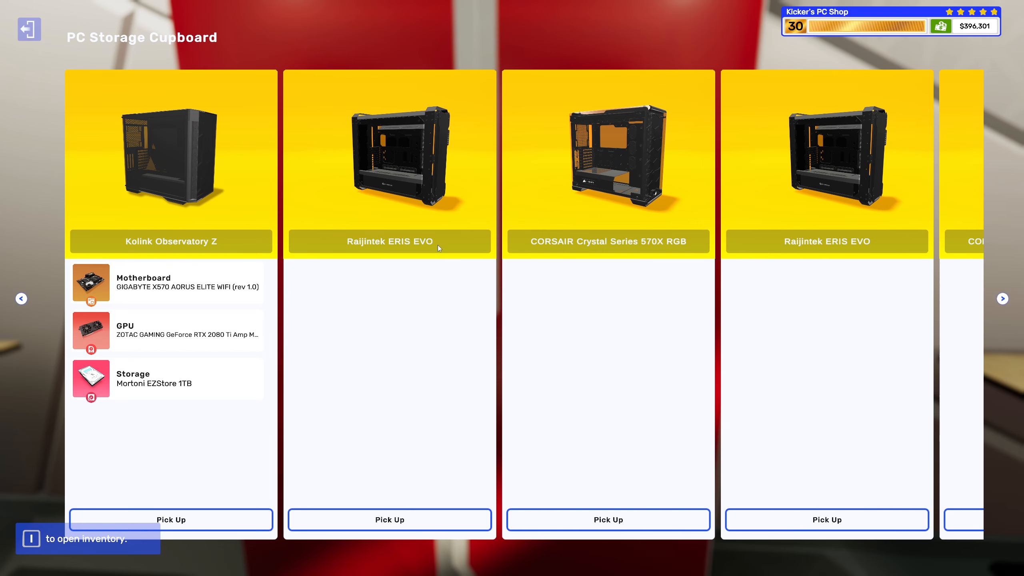
mouse_move(1000, 312)
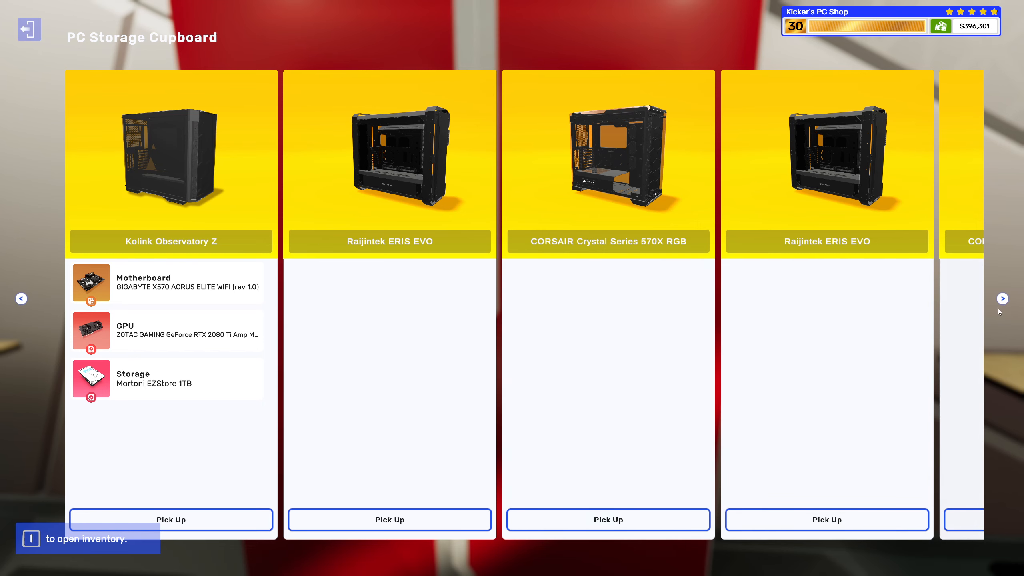
Browse the stored cases and pick up the Kolink Observatory (Black) with four IRIS 12 fans.
left_click(1003, 298)
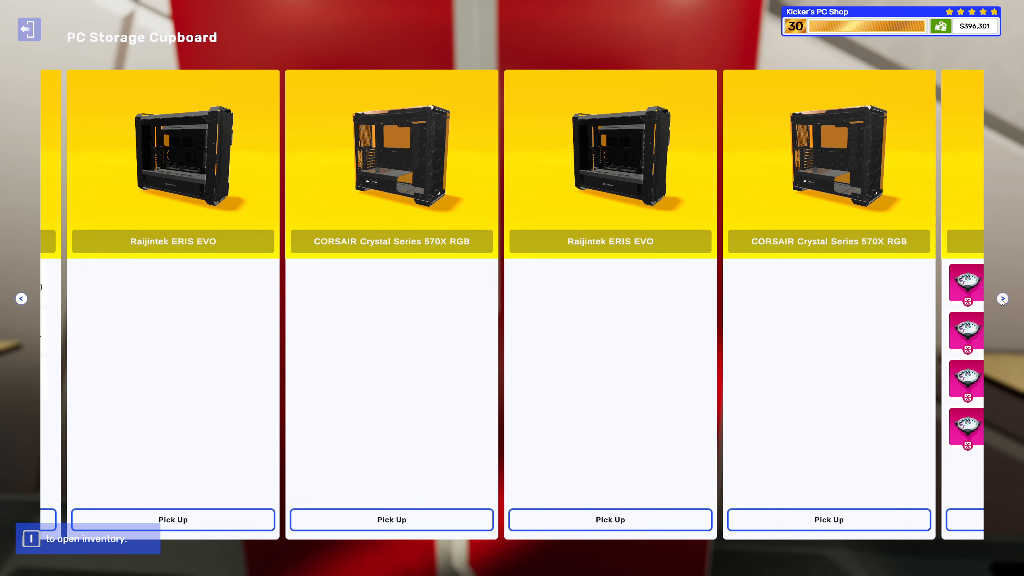
mouse_move(25, 305)
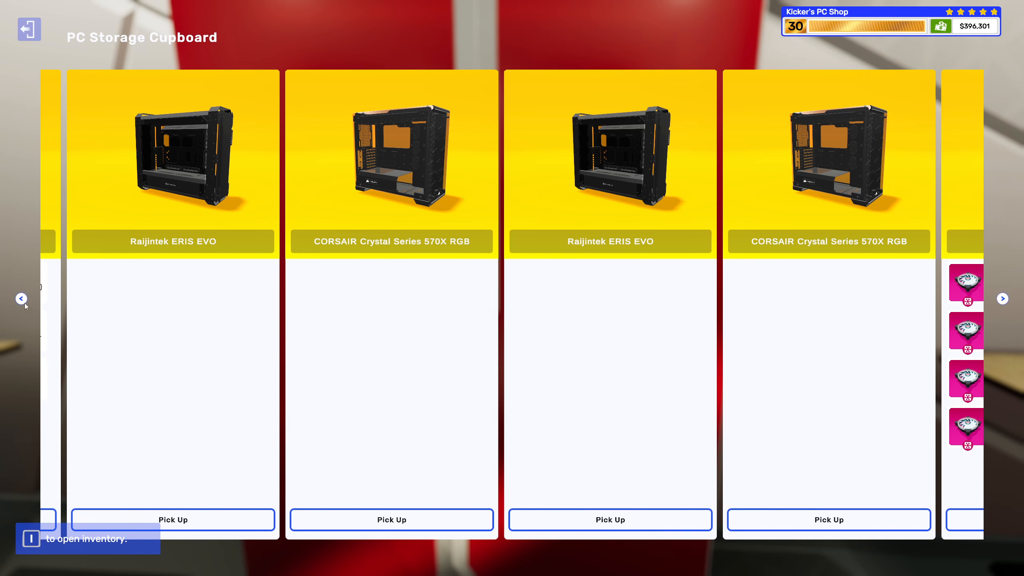
left_click(21, 299)
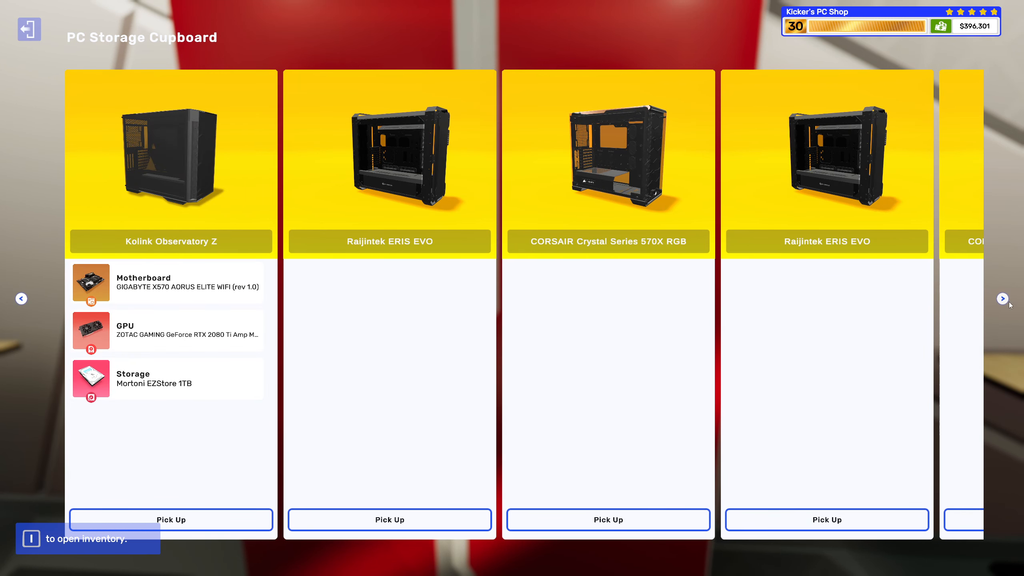
left_click(1002, 299)
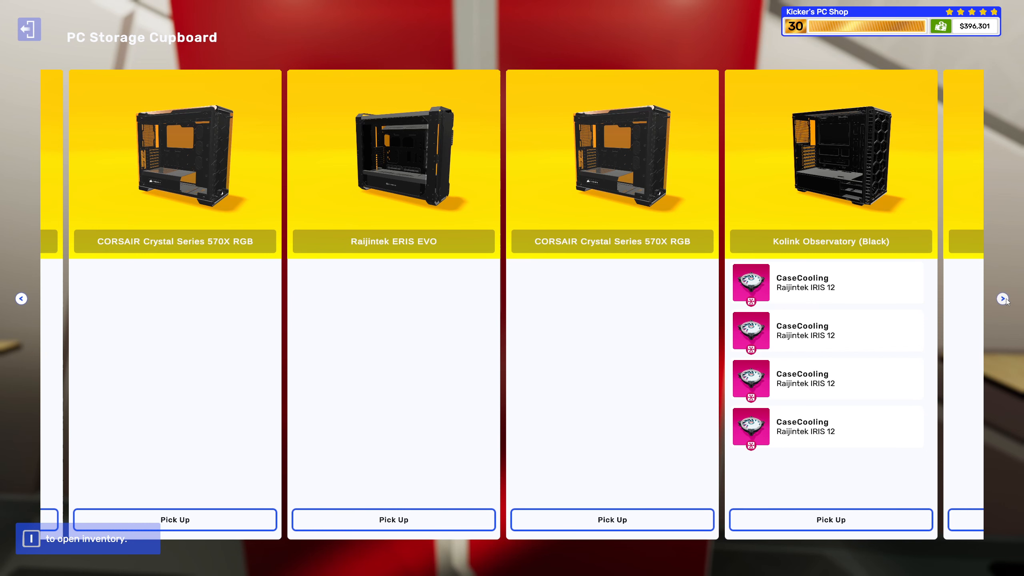
left_click(1002, 298)
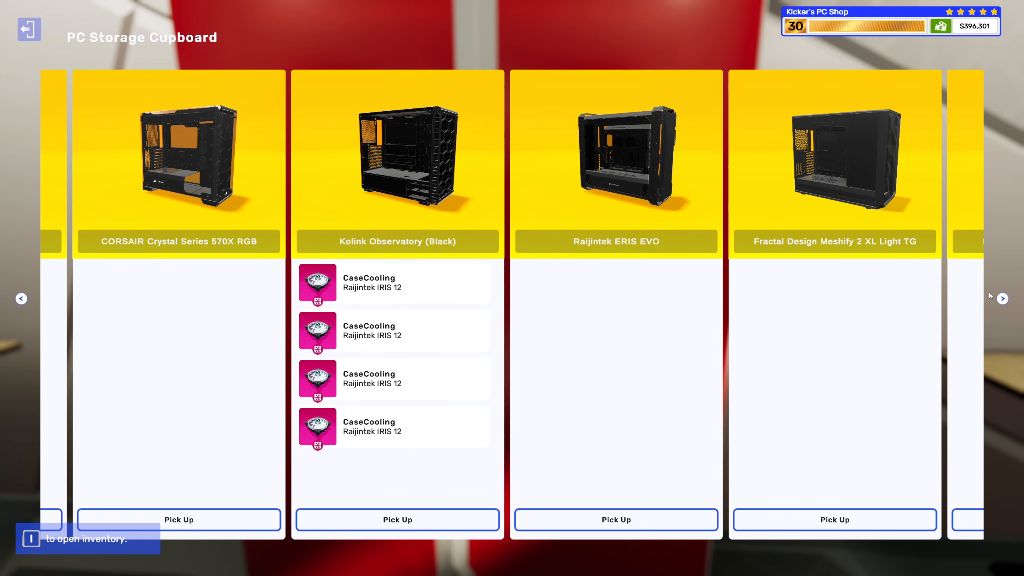
left_click(1002, 299)
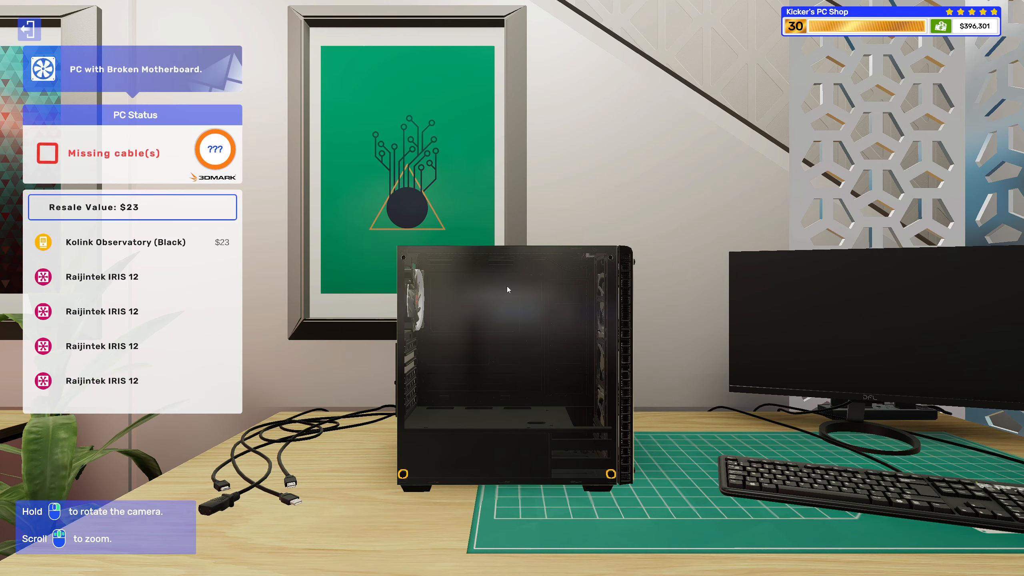
Open the inventory for the Kolink case, showing the Cables category.
left_click(509, 289)
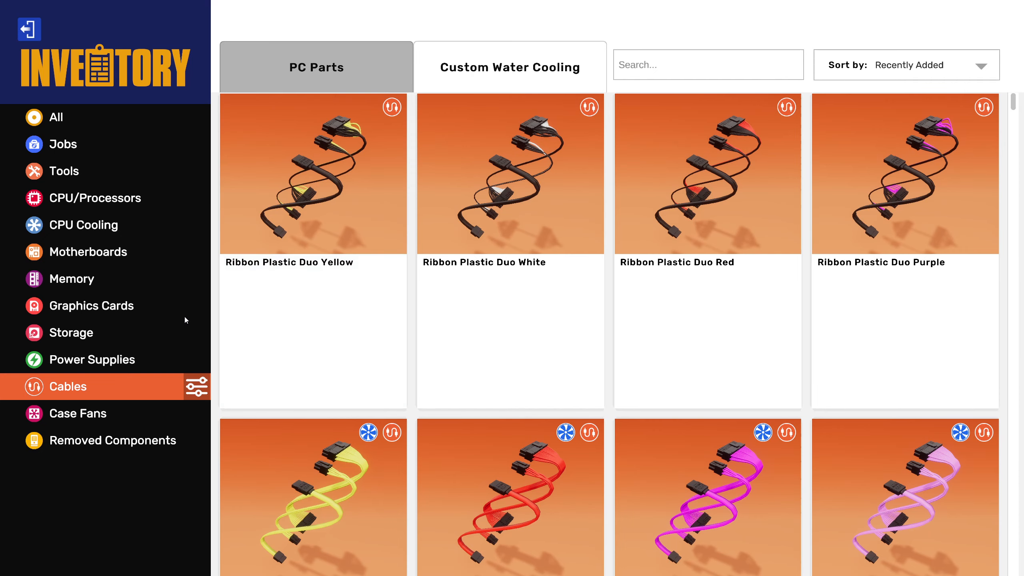
Toggle the Custom Cables filter and scroll through the stocked cable sets.
left_click(197, 387)
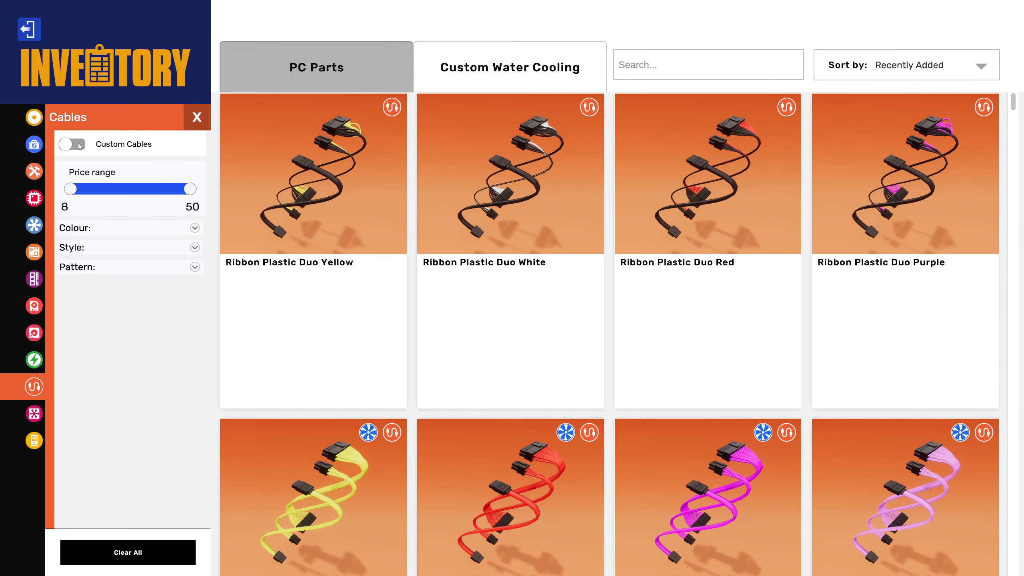
left_click(72, 144)
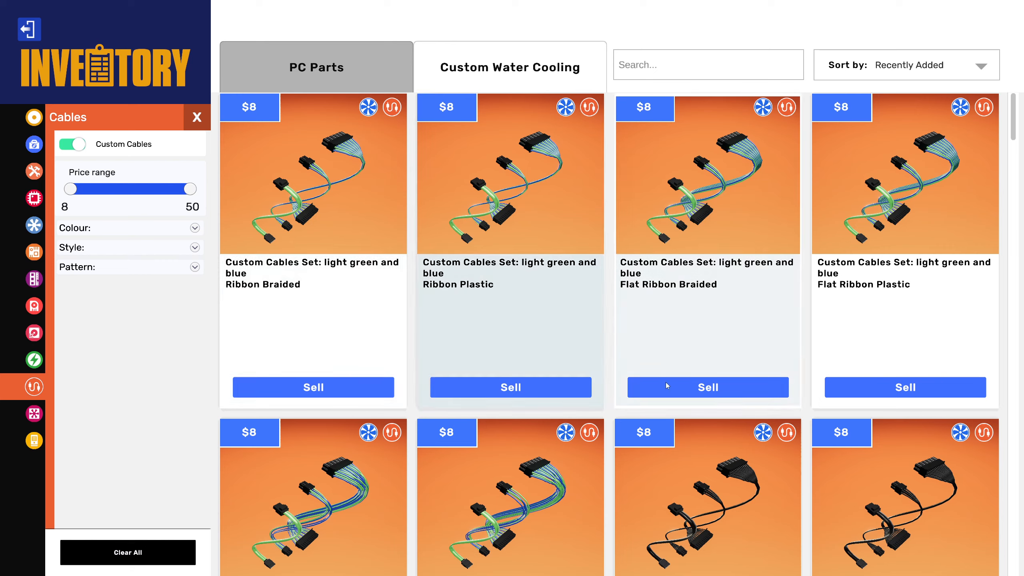
scroll("down", 3)
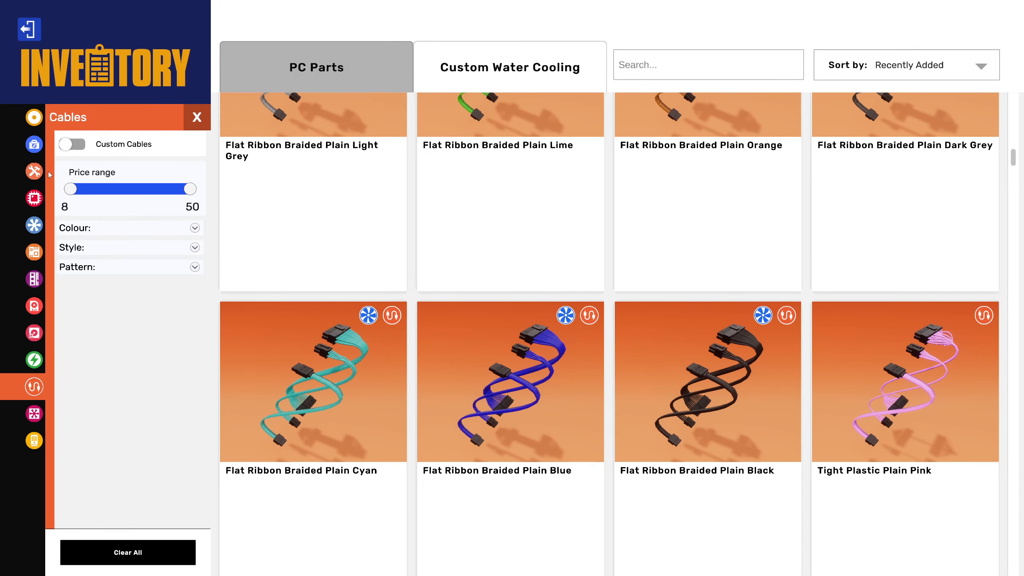
Show the stored motherboards that fit this PC, including Z690 and Z390 boards.
left_click(33, 198)
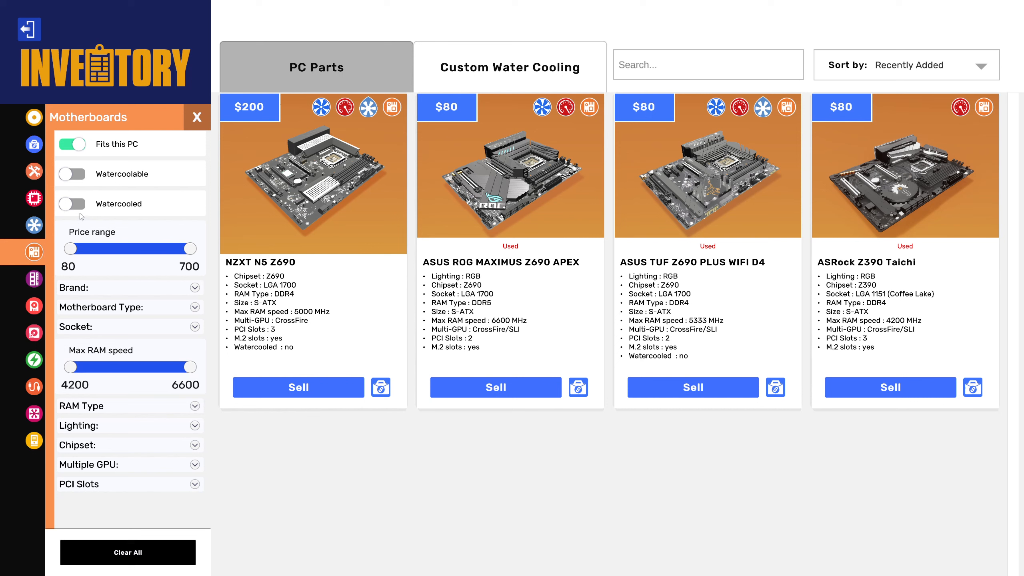
mouse_move(534, 319)
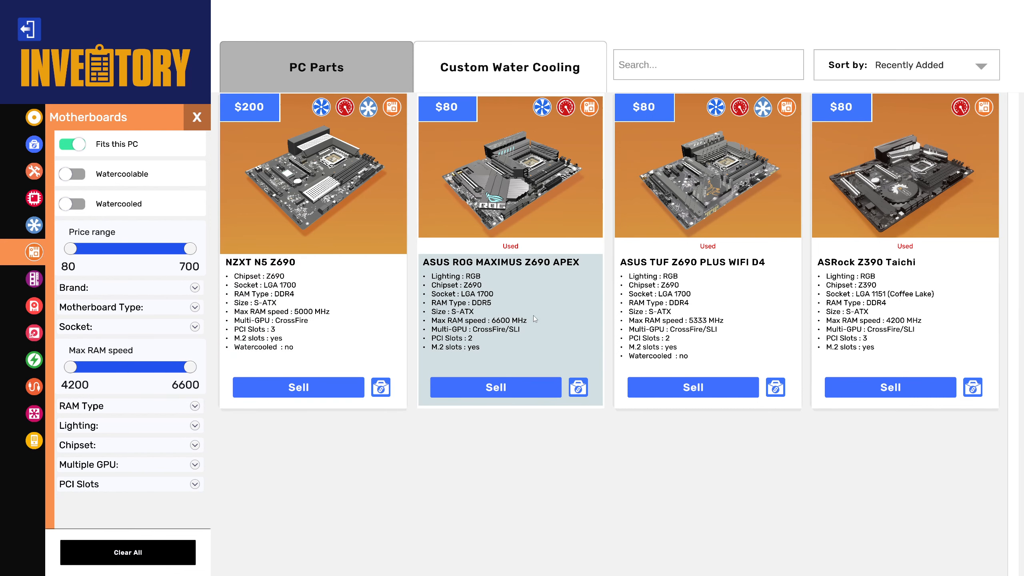
mouse_move(550, 318)
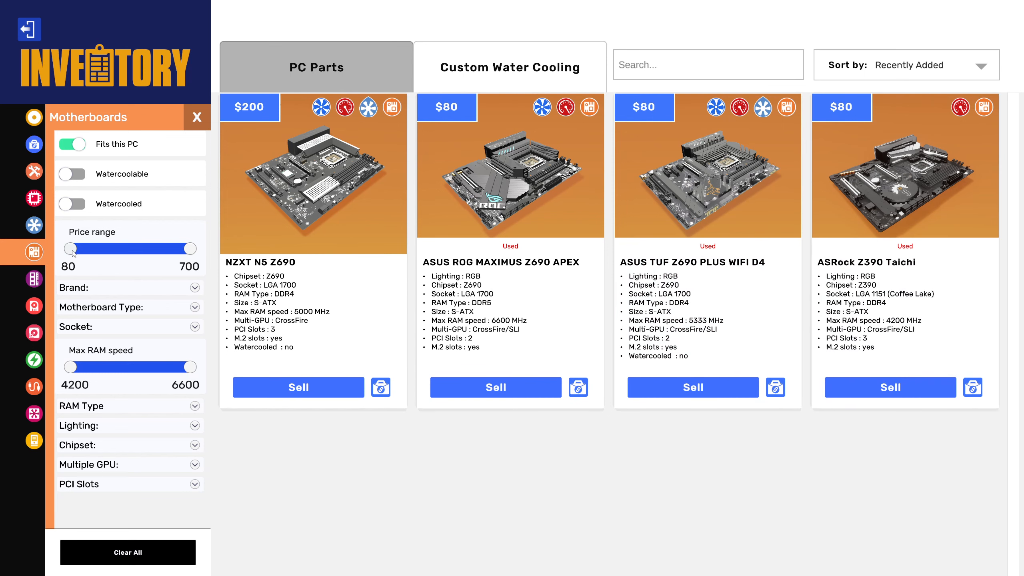
Filter stored processors to the LGA 1700 socket, leaving the Intel Core i7-12700K.
left_click(34, 198)
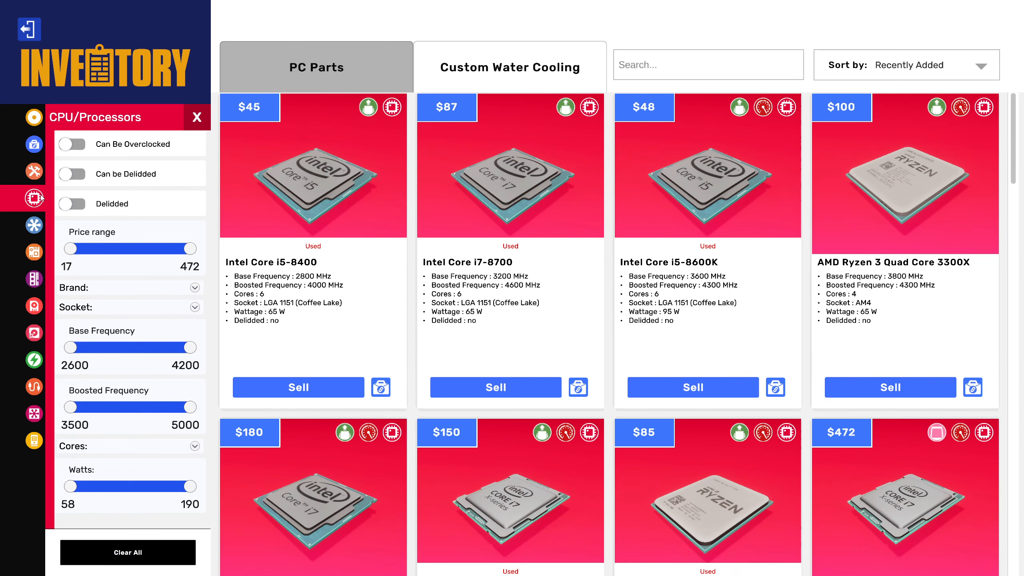
left_click(195, 307)
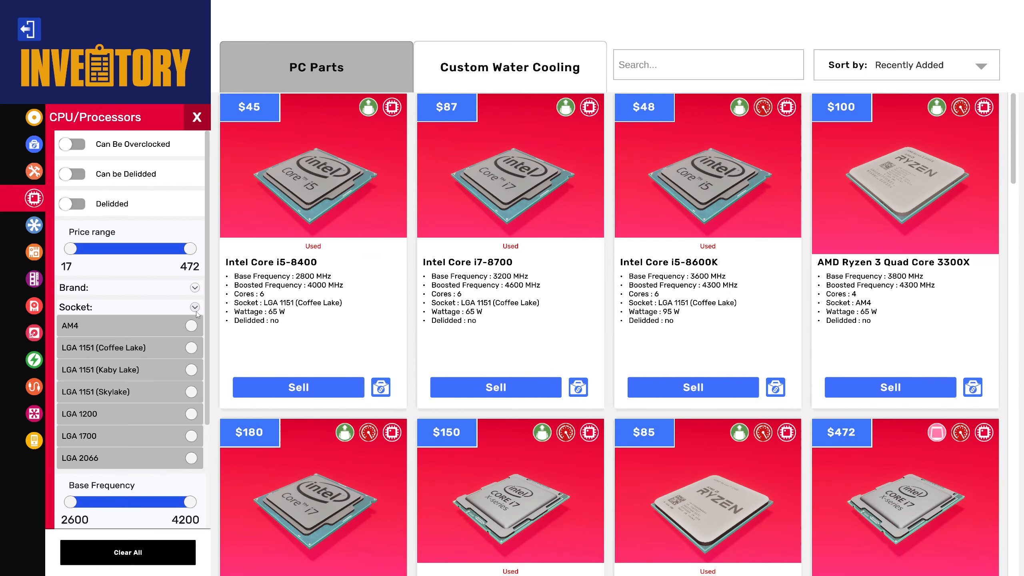
left_click(191, 436)
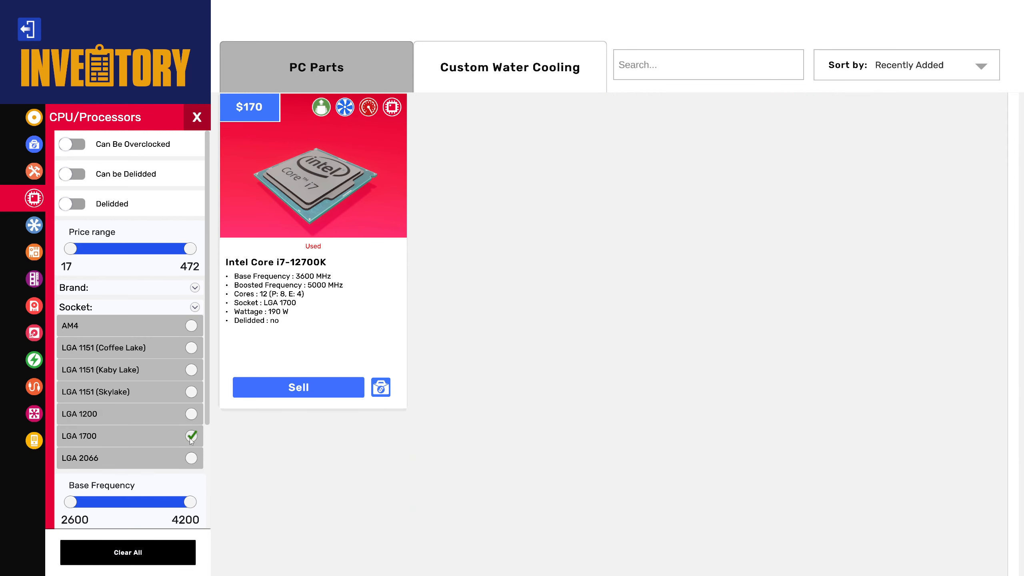
mouse_move(174, 407)
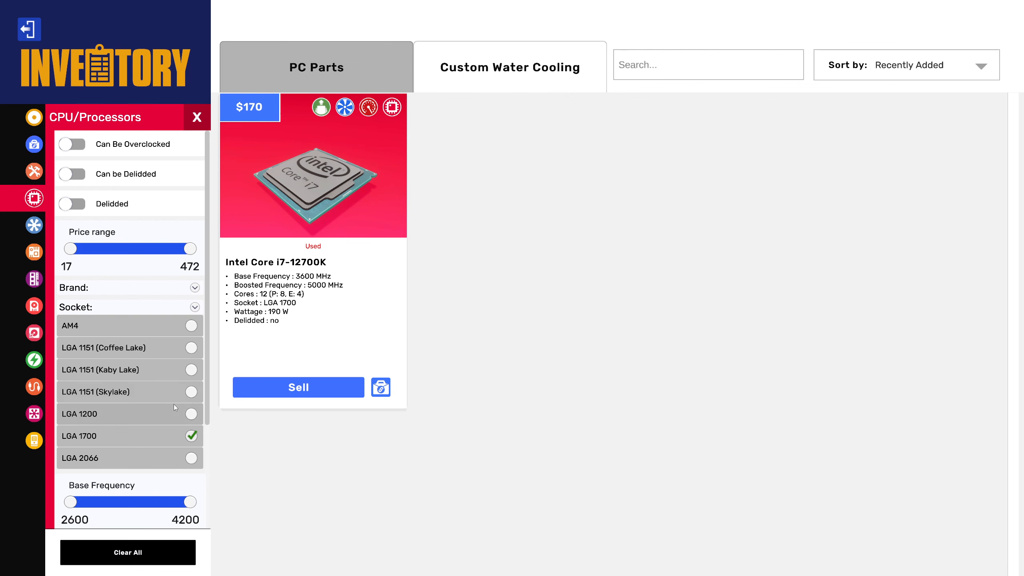
left_click(191, 348)
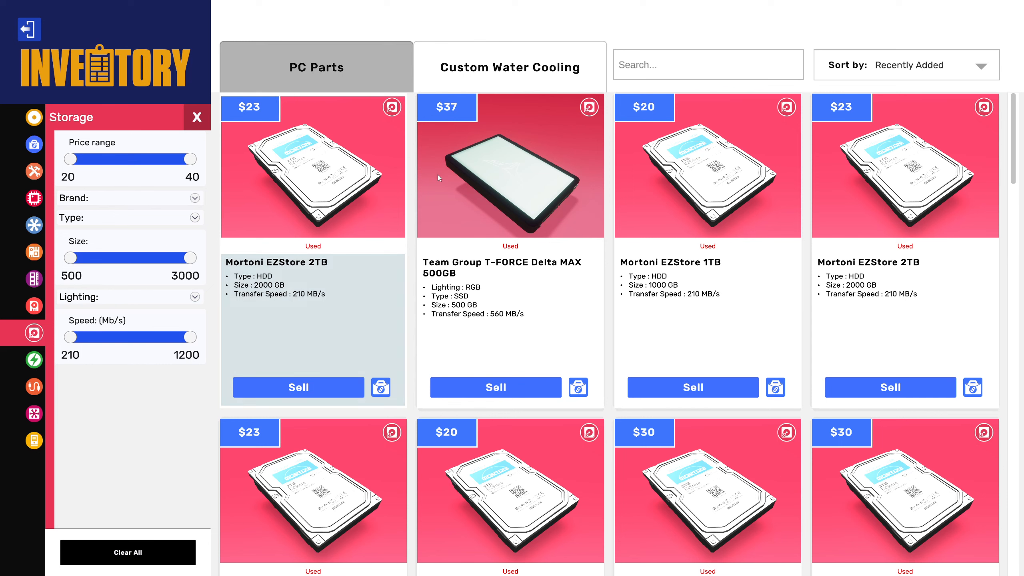
Sort storage drives by cost low to high, then view Removed Components (PCI covers, side panels).
left_click(906, 65)
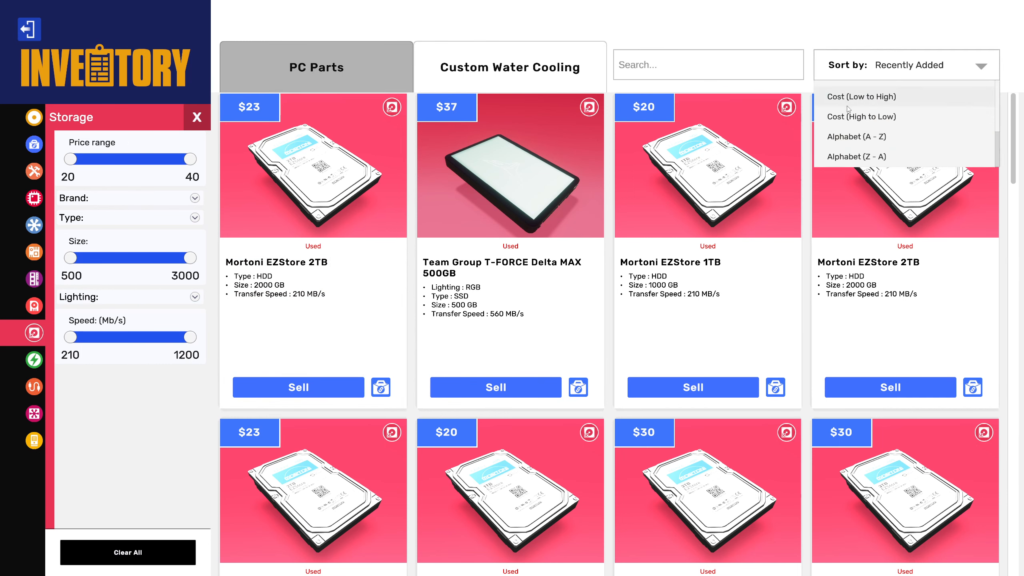
left_click(861, 117)
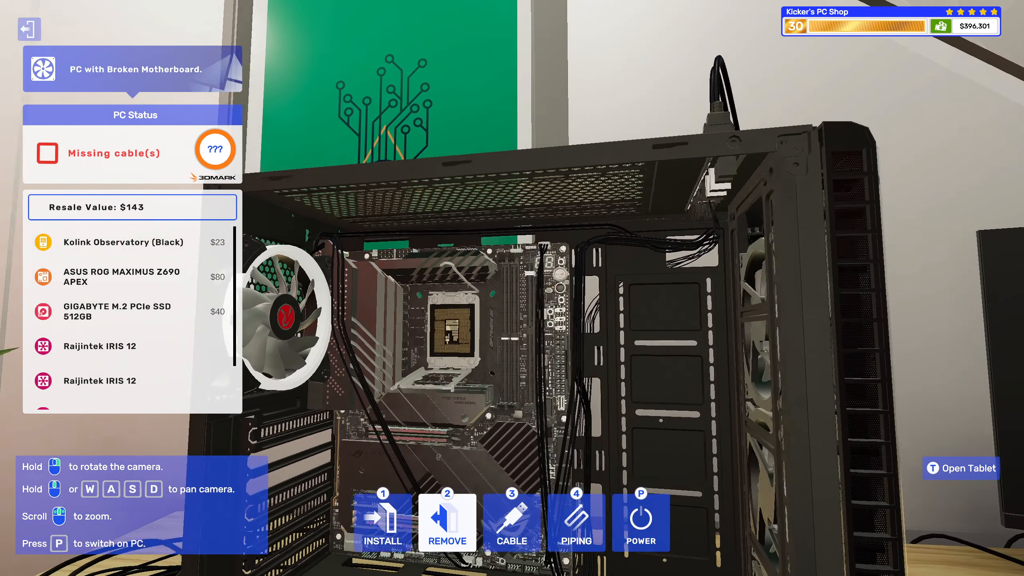
mouse_move(449, 369)
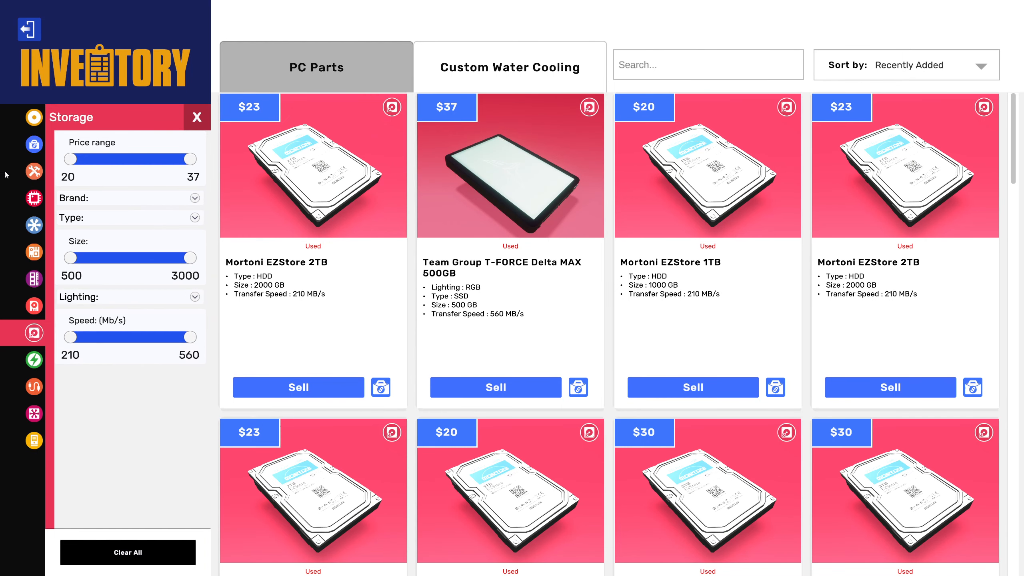
left_click(34, 198)
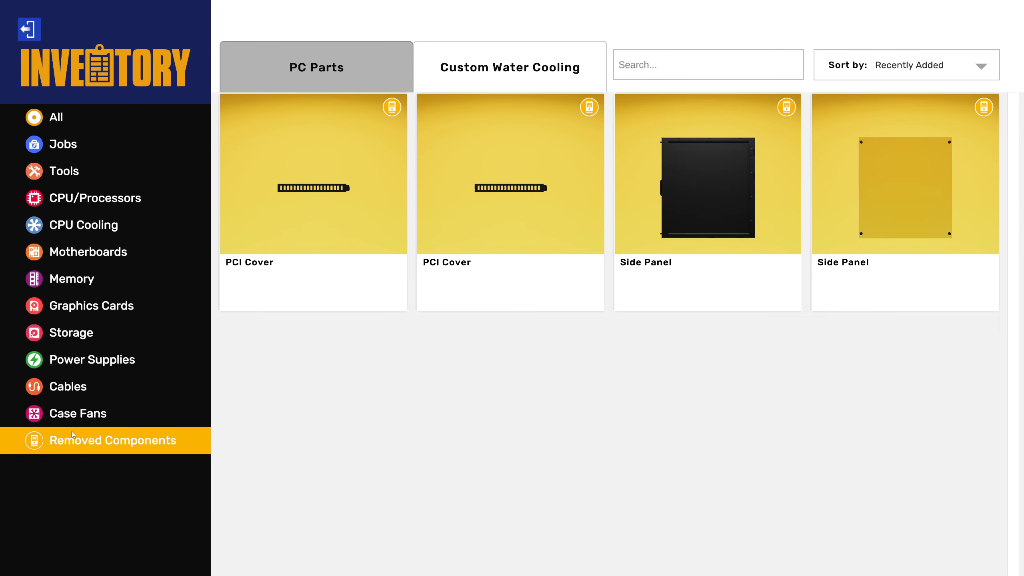
mouse_move(63, 342)
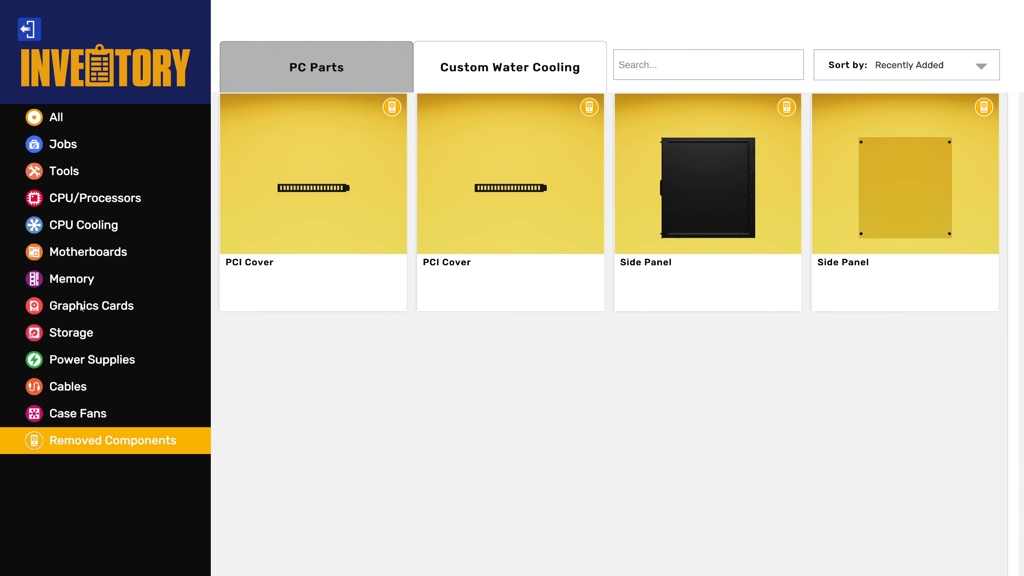
Sort graphics cards by cost high to low and take the used MSI RX 6800 XT GAMING X TRIO.
left_click(92, 306)
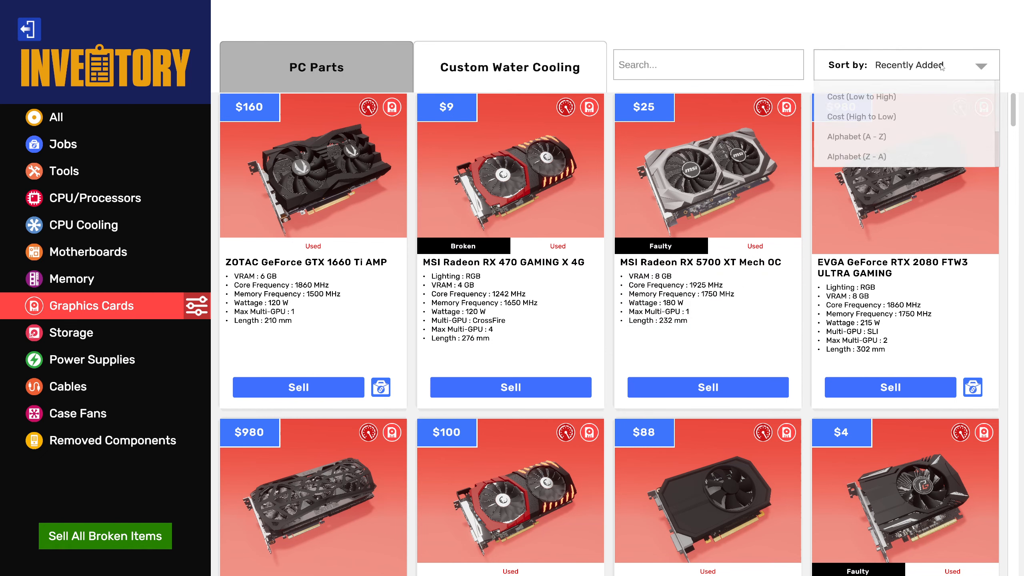
left_click(861, 116)
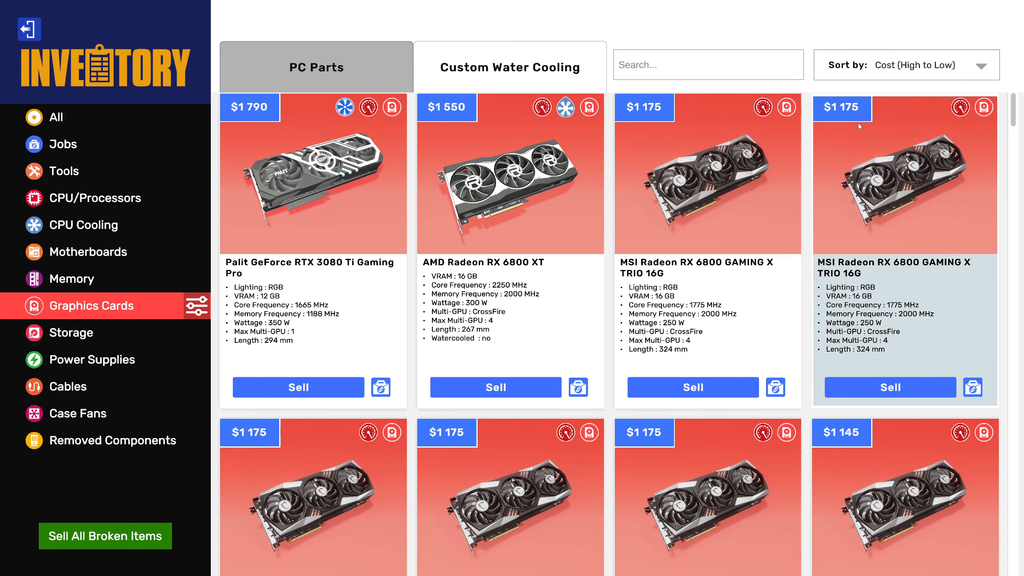
scroll("down", 3)
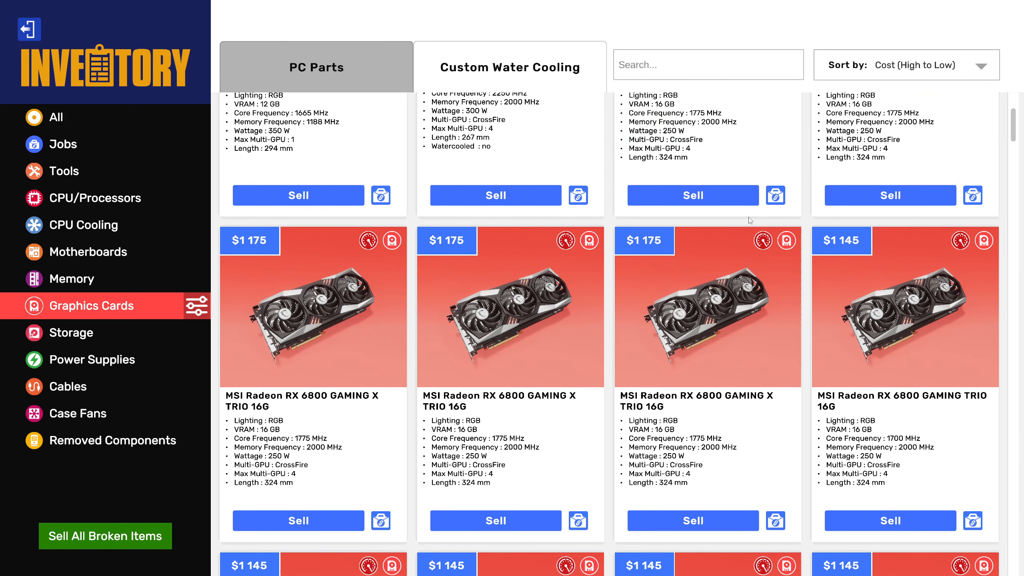
scroll("down", 3)
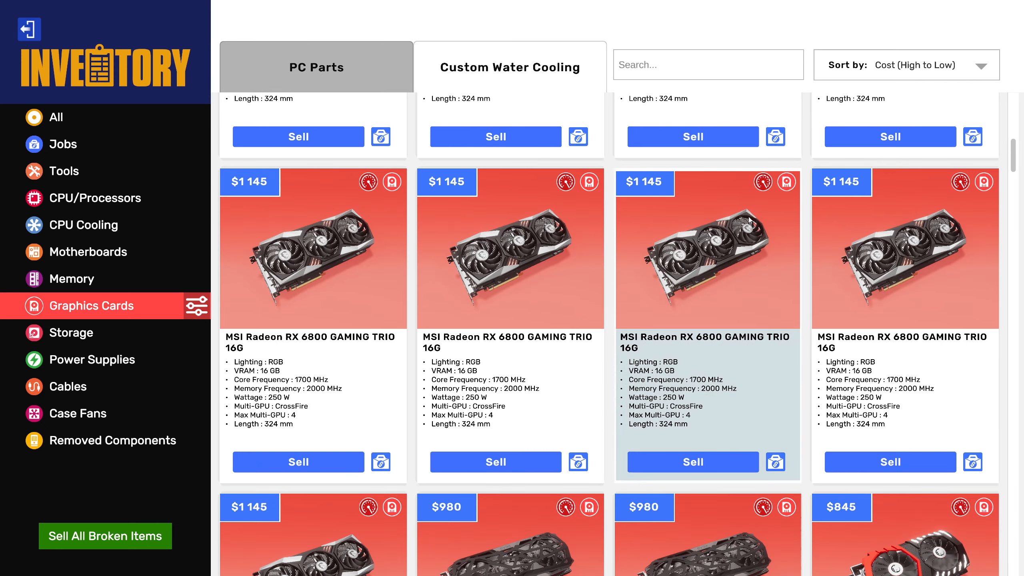
scroll("down", 3)
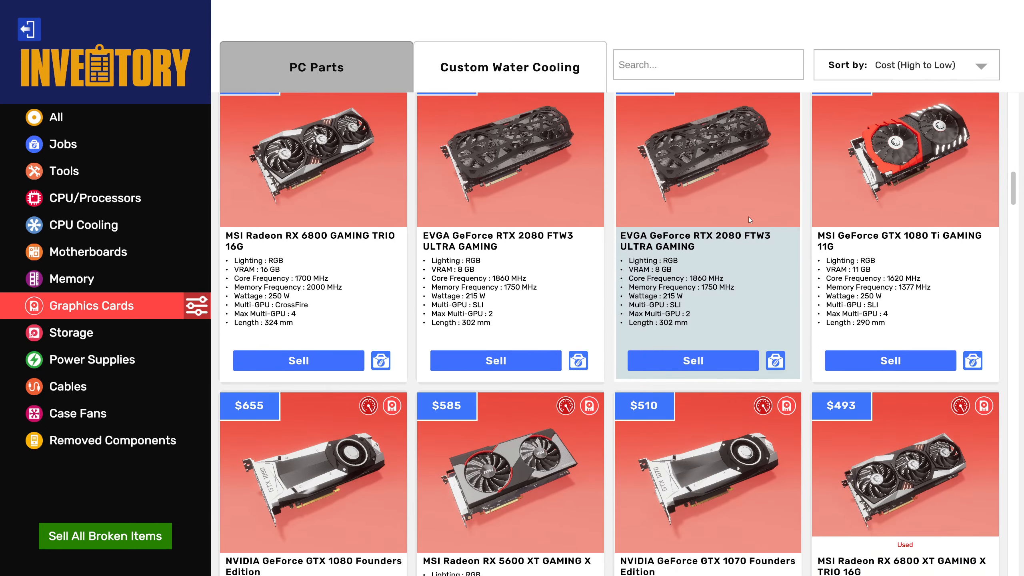
scroll("down", 3)
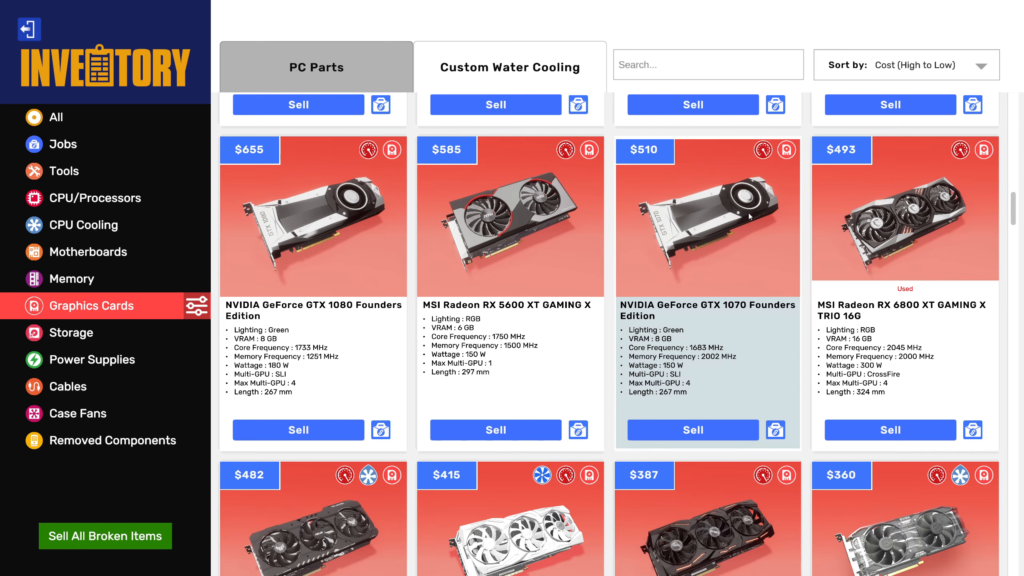
scroll("down", 3)
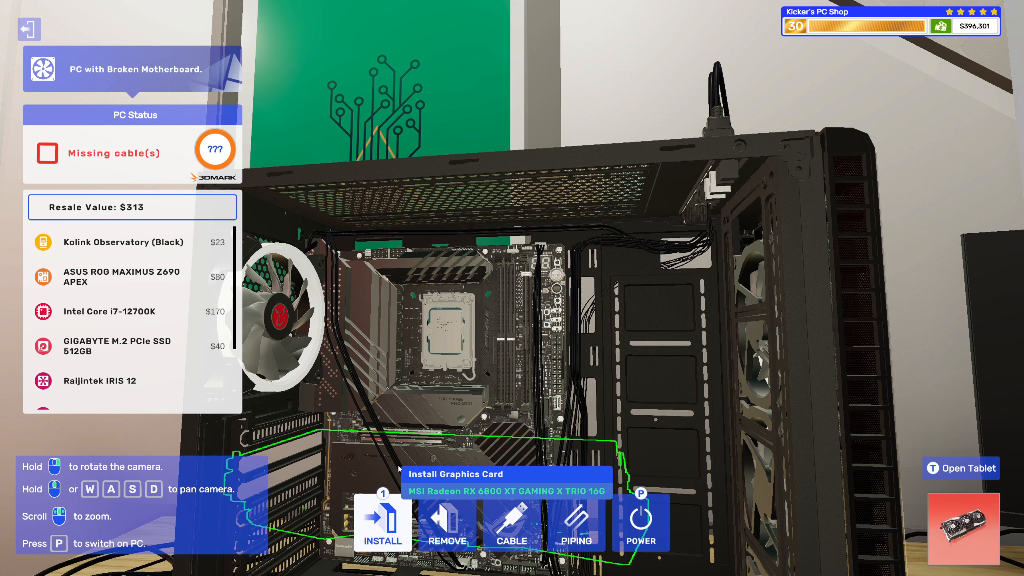
Install the RX 6800 XT, take thermal paste, and sort CPU coolers by cost high to low.
left_click(383, 522)
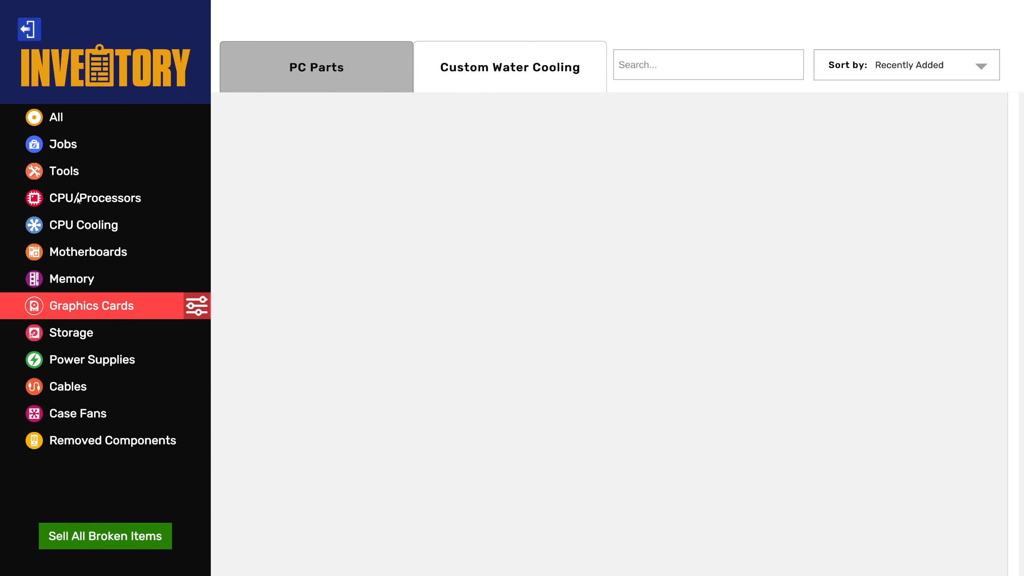
left_click(63, 171)
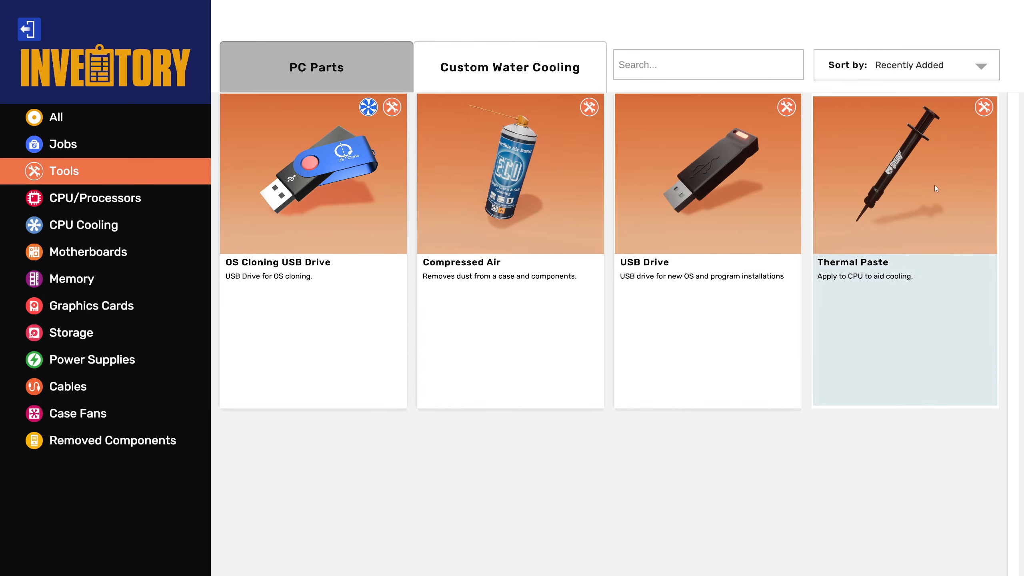
left_click(905, 176)
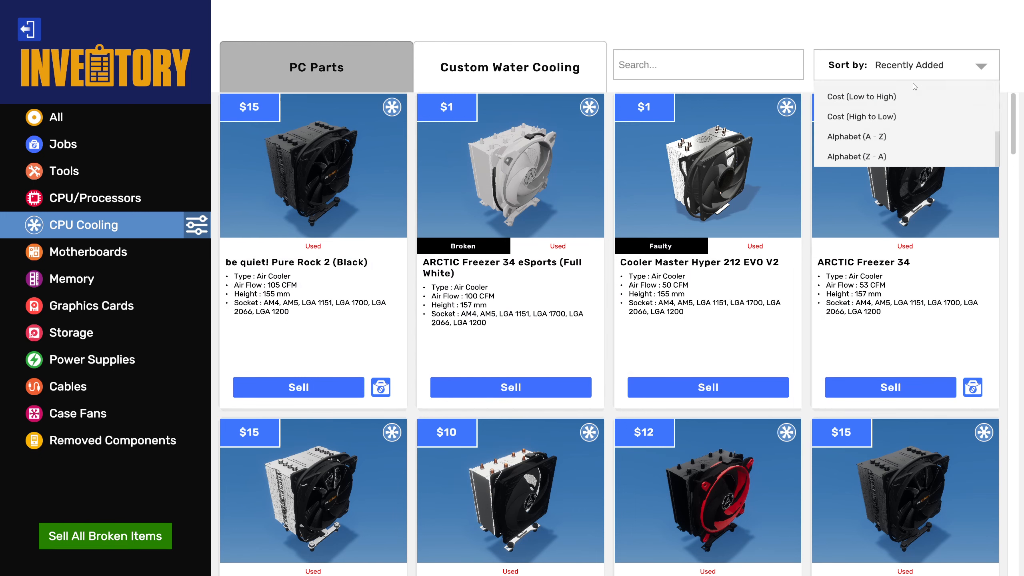
left_click(862, 116)
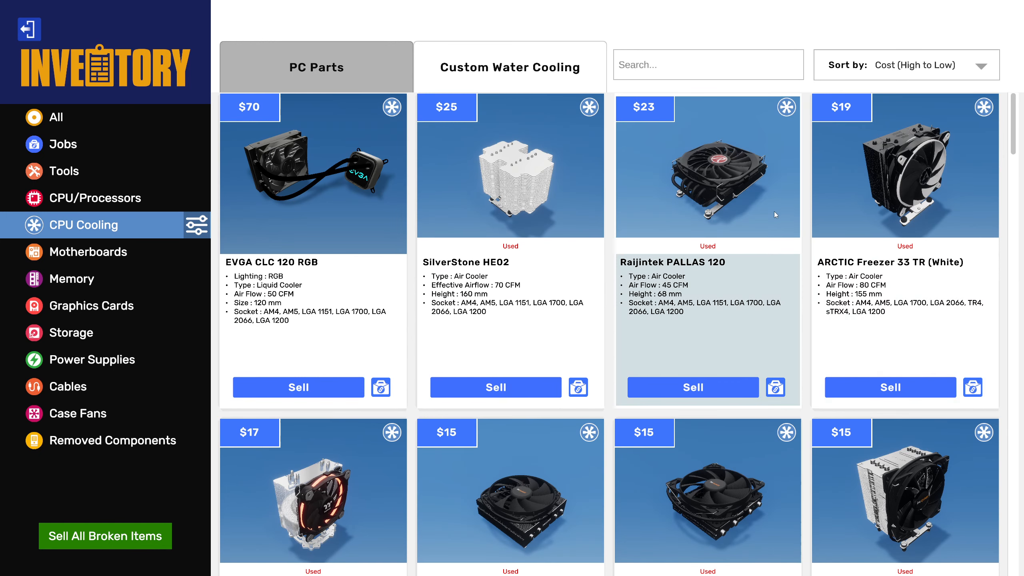
mouse_move(758, 222)
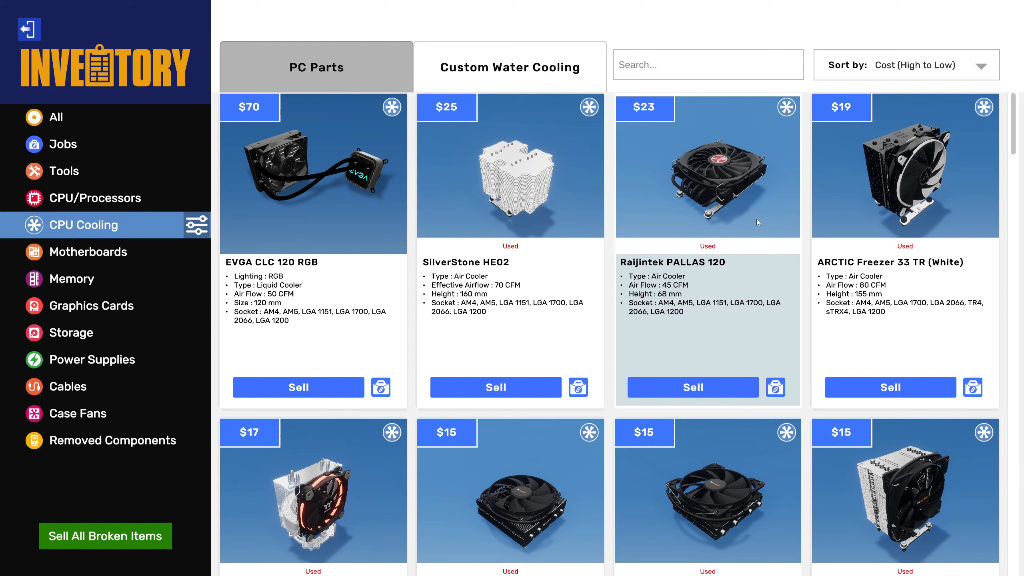
mouse_move(754, 207)
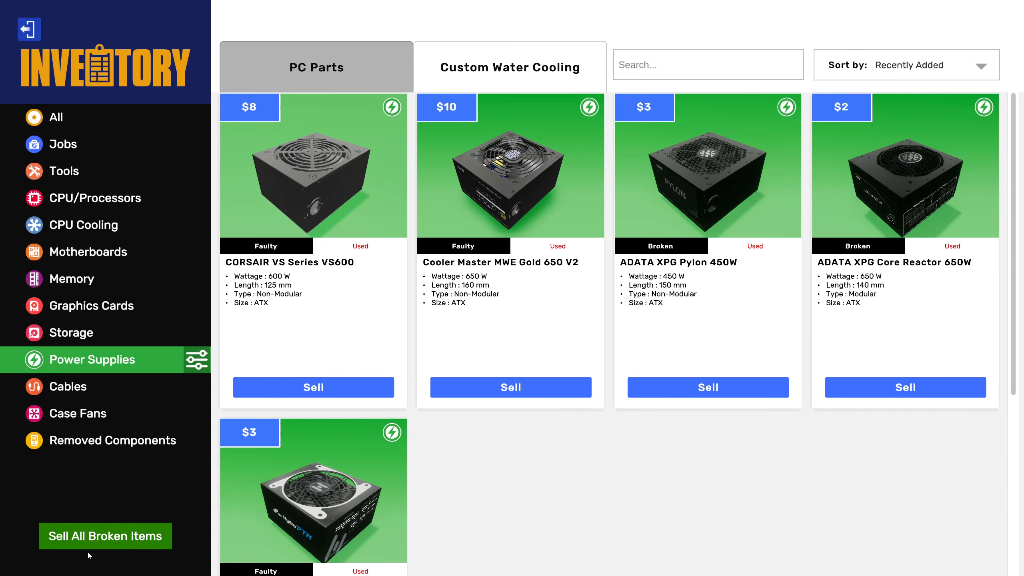
Sell all broken items, then the faulty CORSAIR VS600, two Cooler Master MWE Gold 650 V2s and FSP Hydro PTM 550W.
left_click(105, 536)
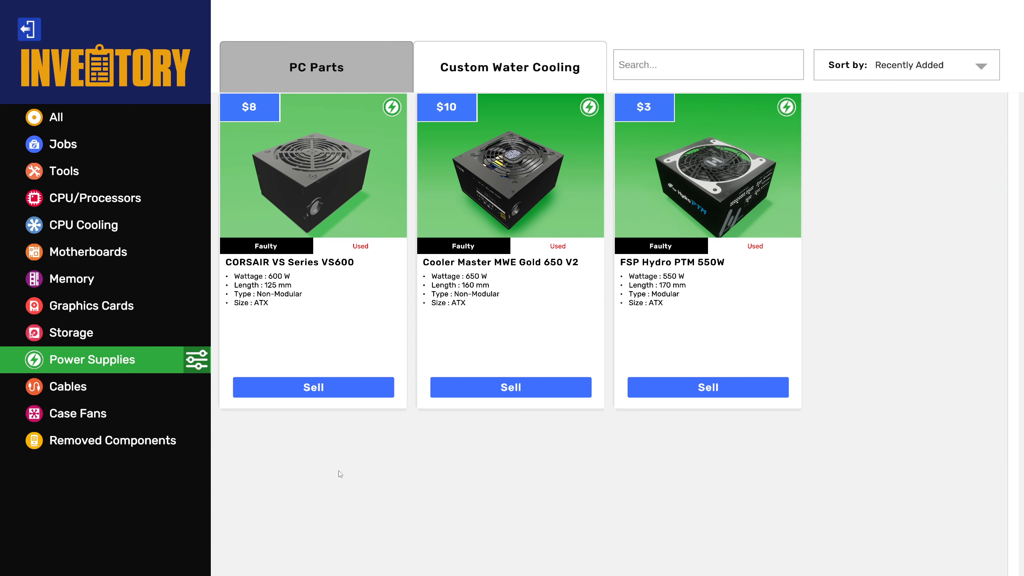
left_click(313, 387)
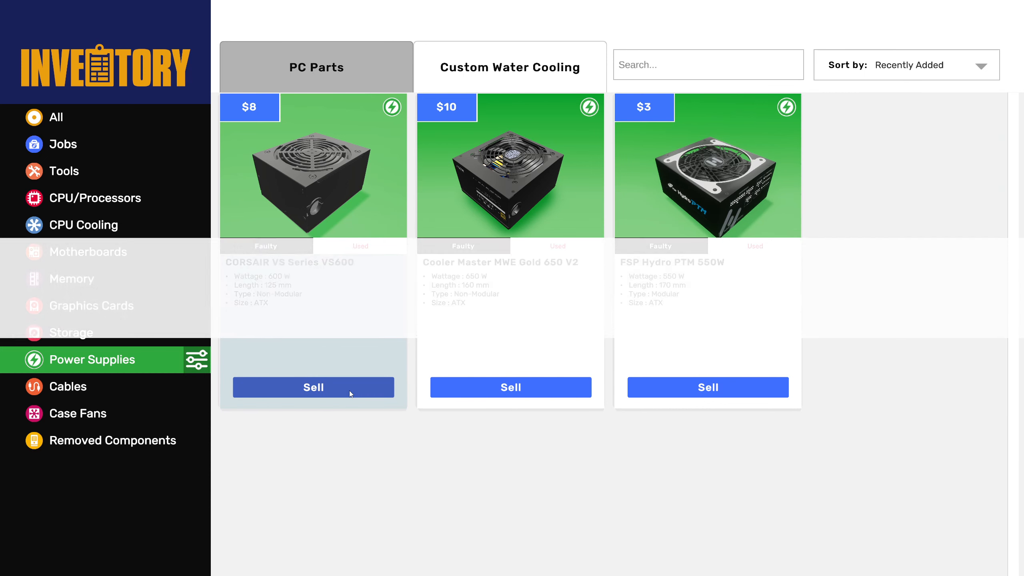
left_click(314, 387)
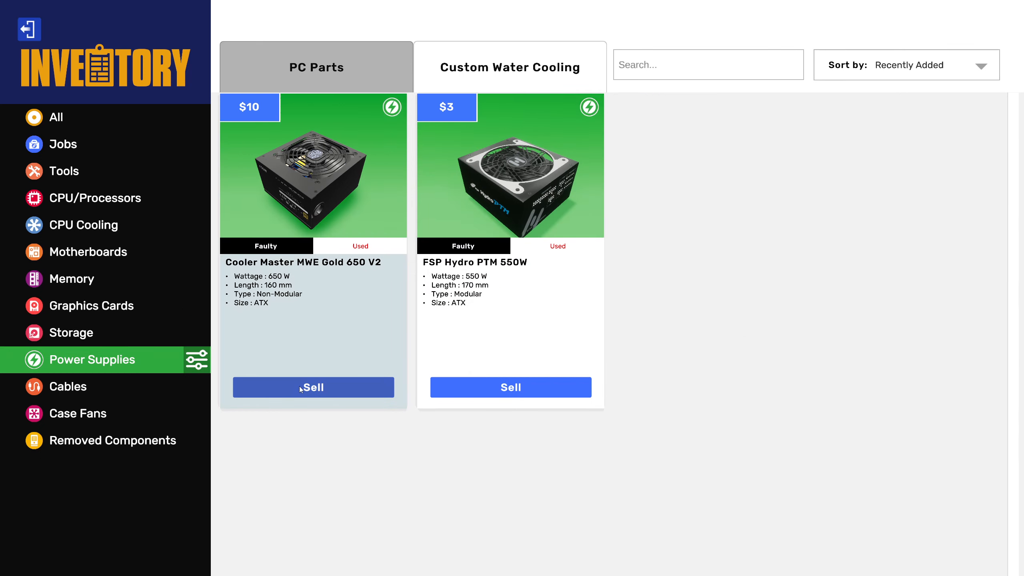
left_click(313, 387)
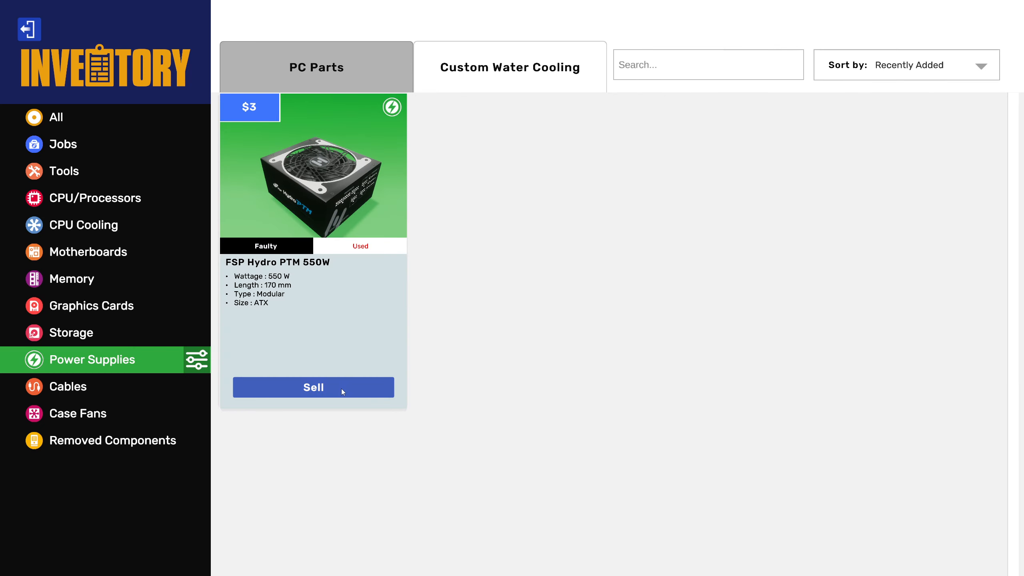
left_click(313, 387)
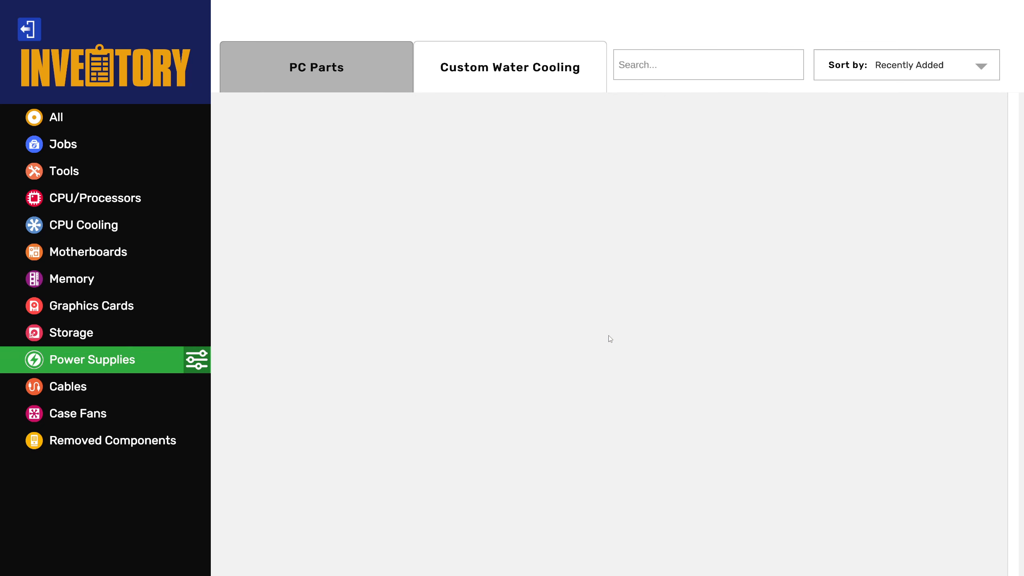
mouse_move(64, 351)
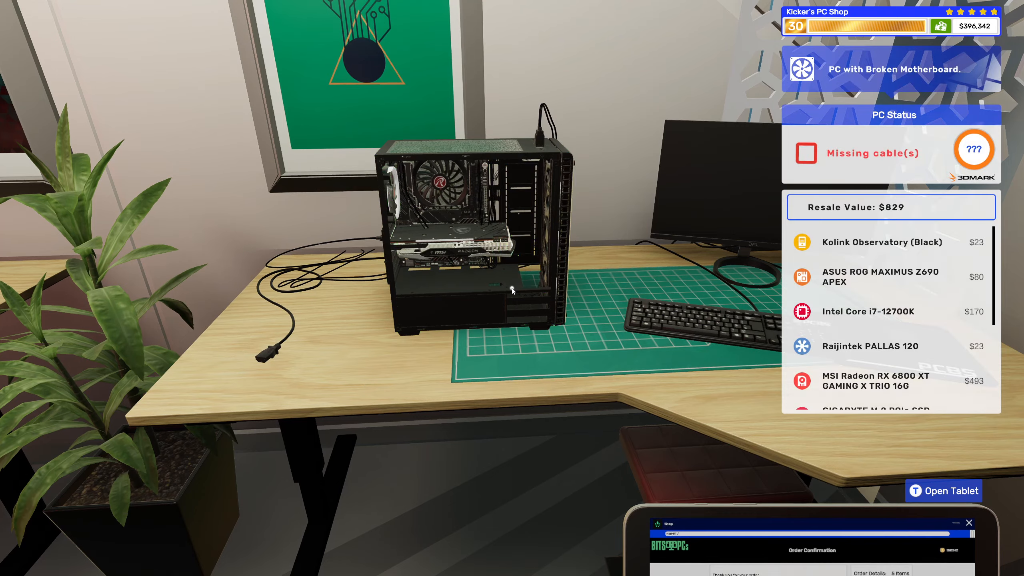
mouse_move(513, 290)
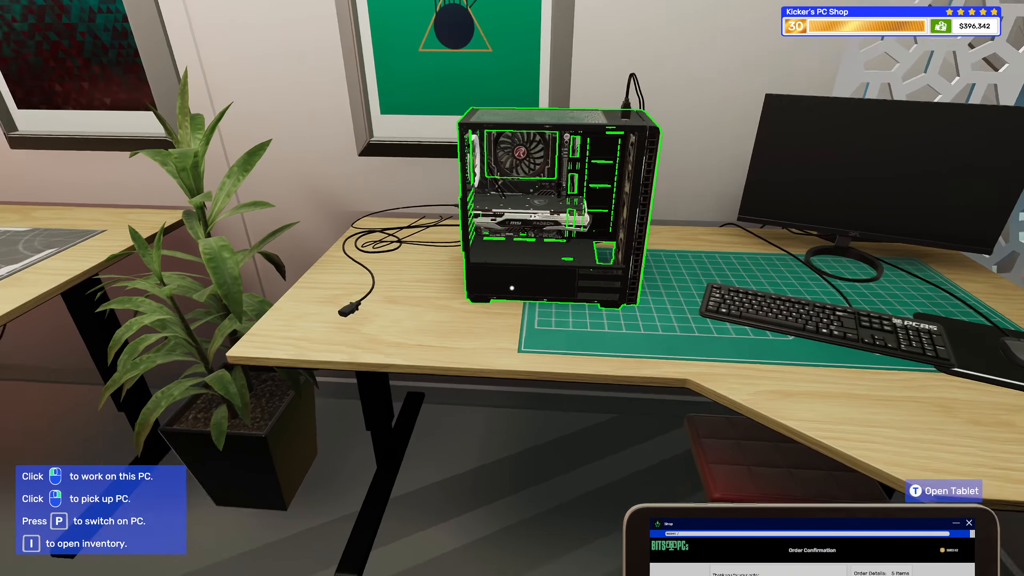
Pick up the assembled PC from the desk and walk toward the neighbouring workroom.
left_click(557, 205)
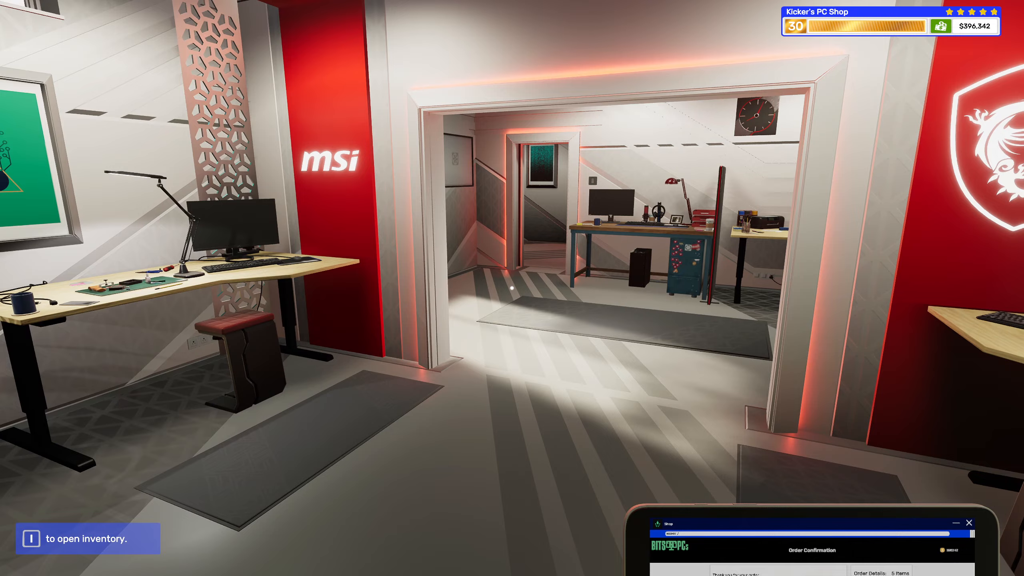
mouse_move(511, 290)
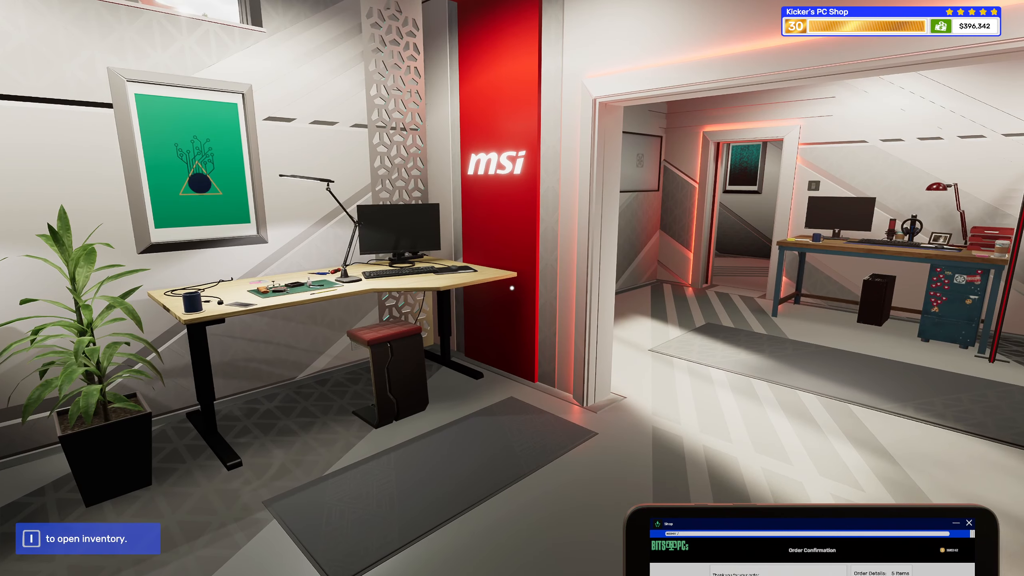